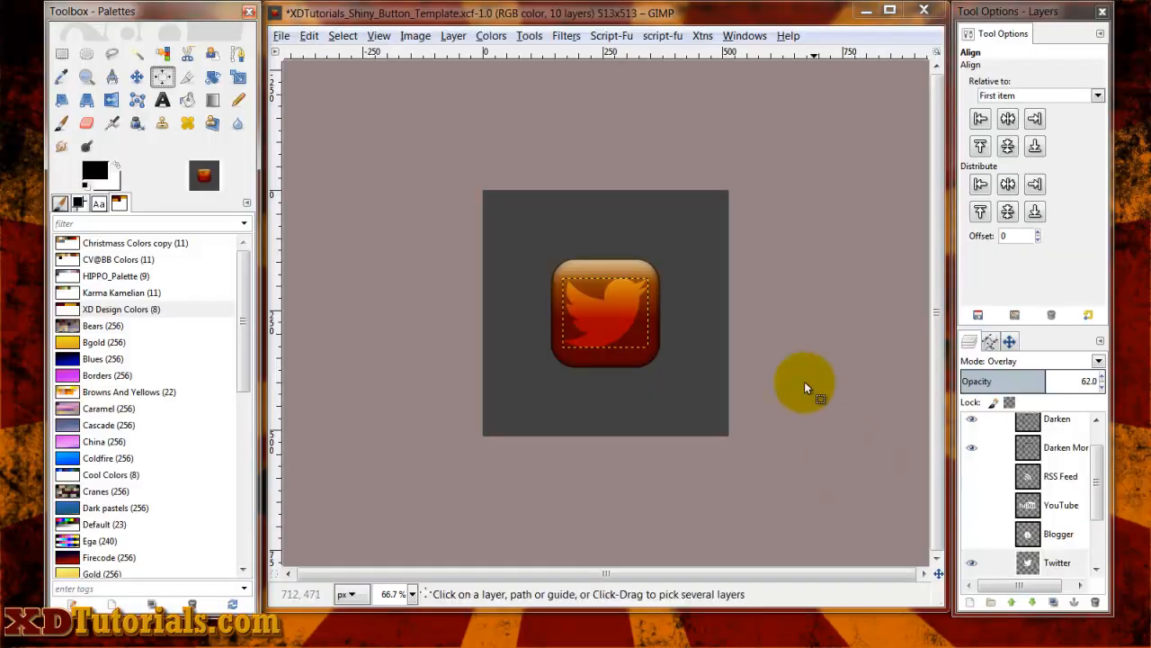
# - Create a new 513 × 513 transparent image via File > New
pyautogui.click(1056, 562)
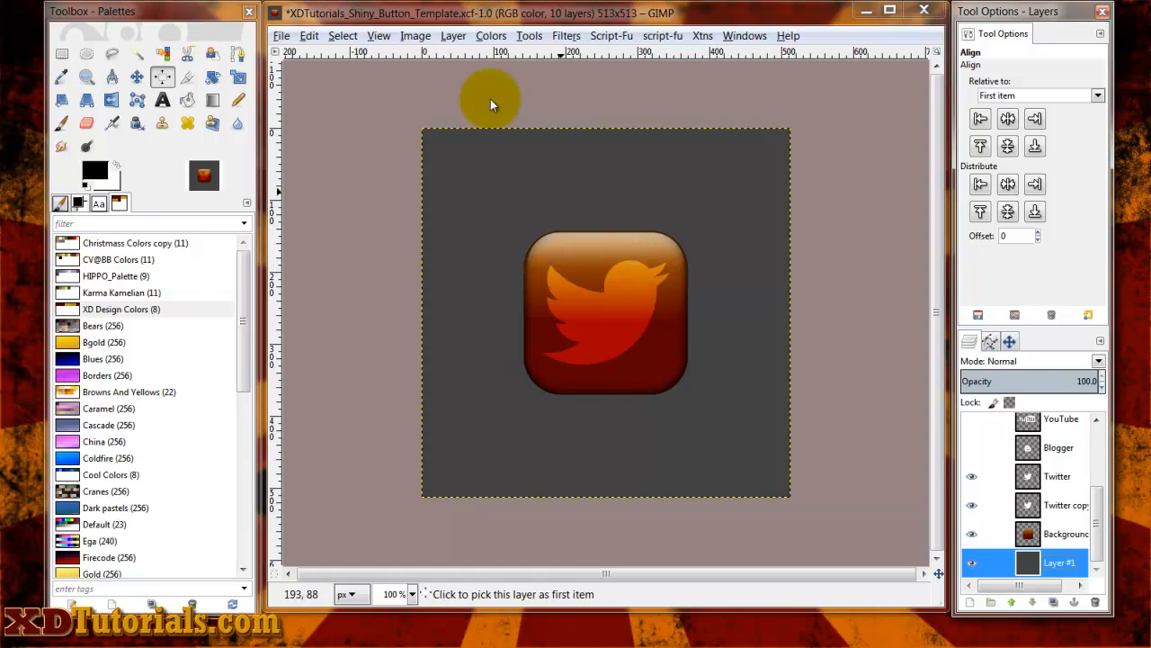
pyautogui.click(286, 36)
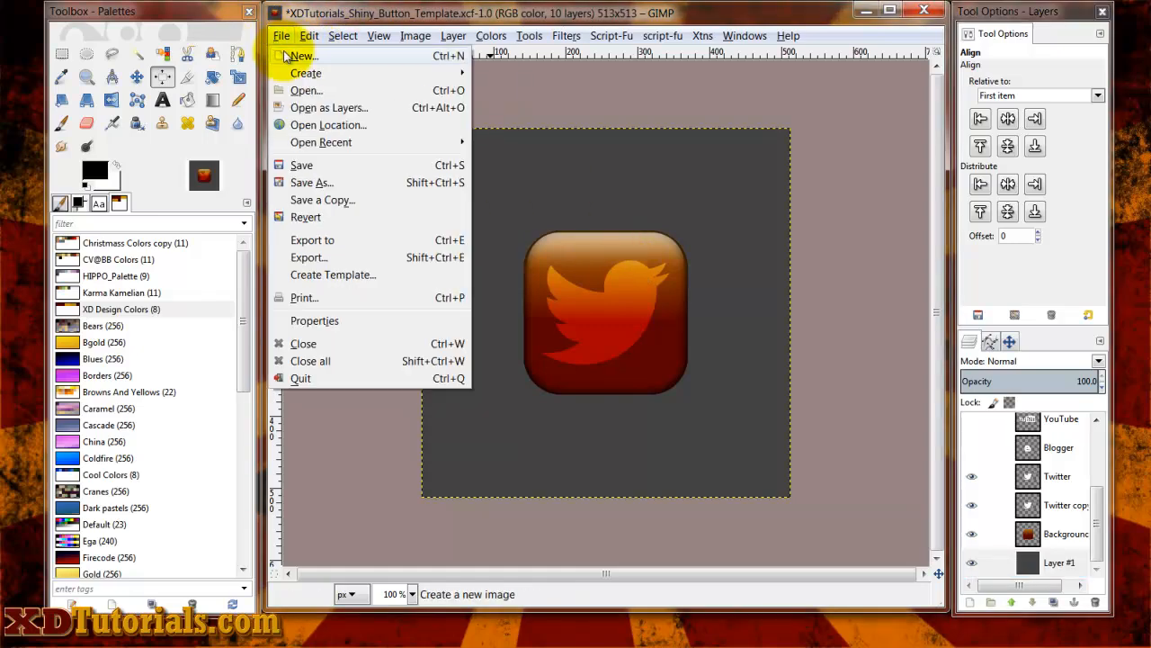
pyautogui.click(302, 55)
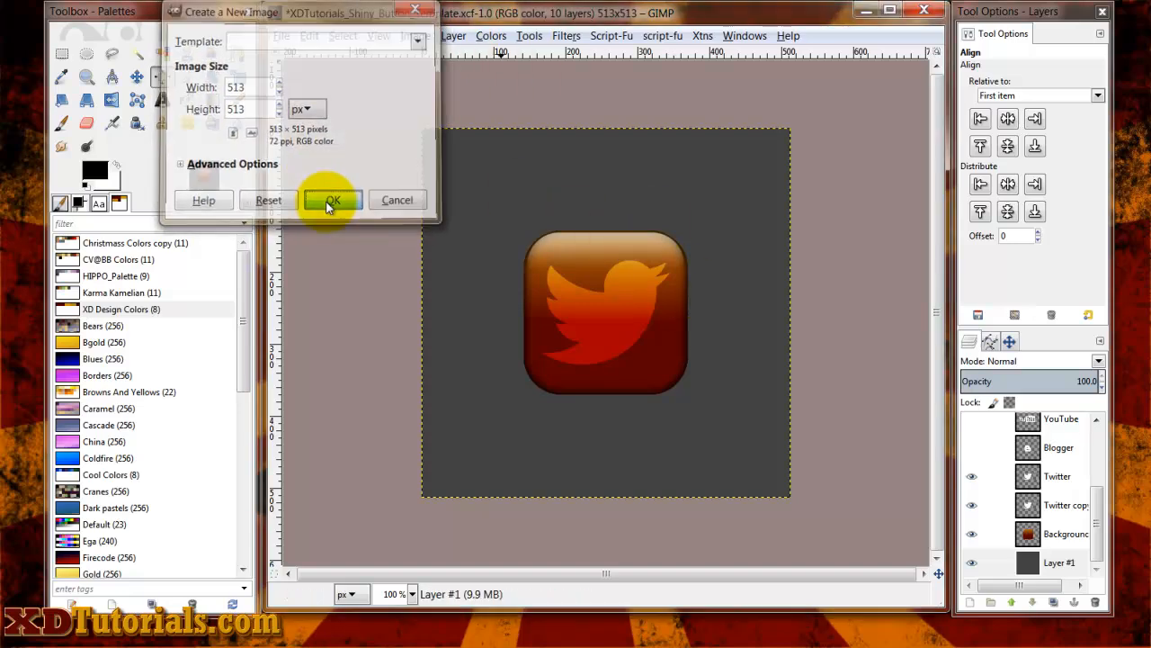
pyautogui.click(331, 200)
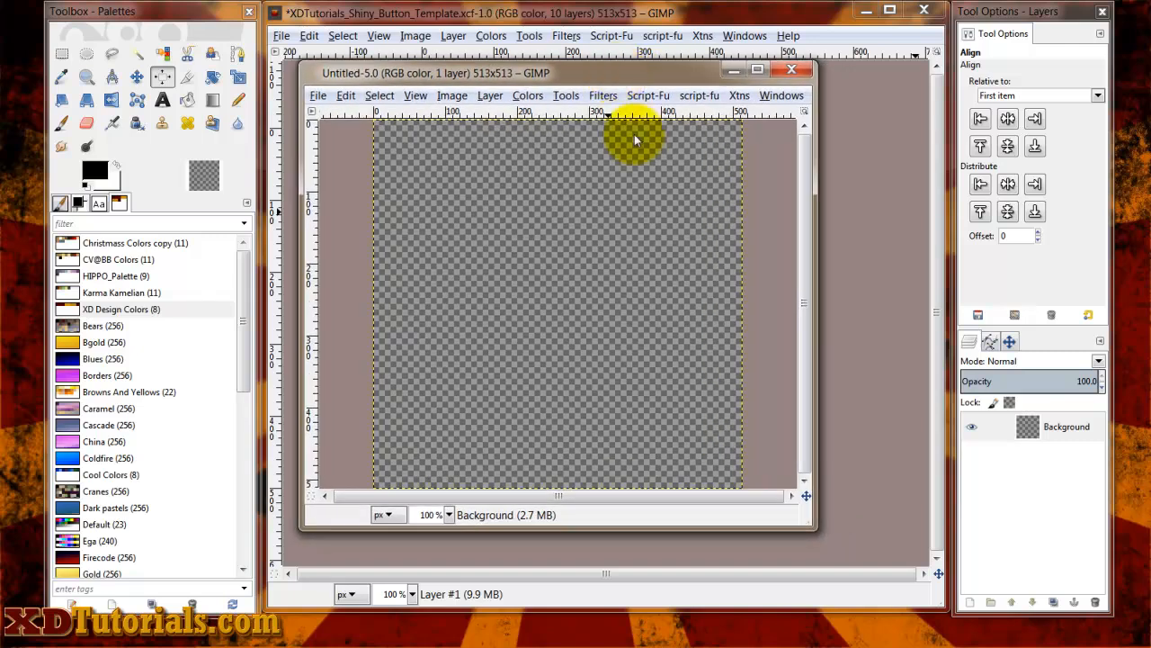
pyautogui.moveTo(603, 387)
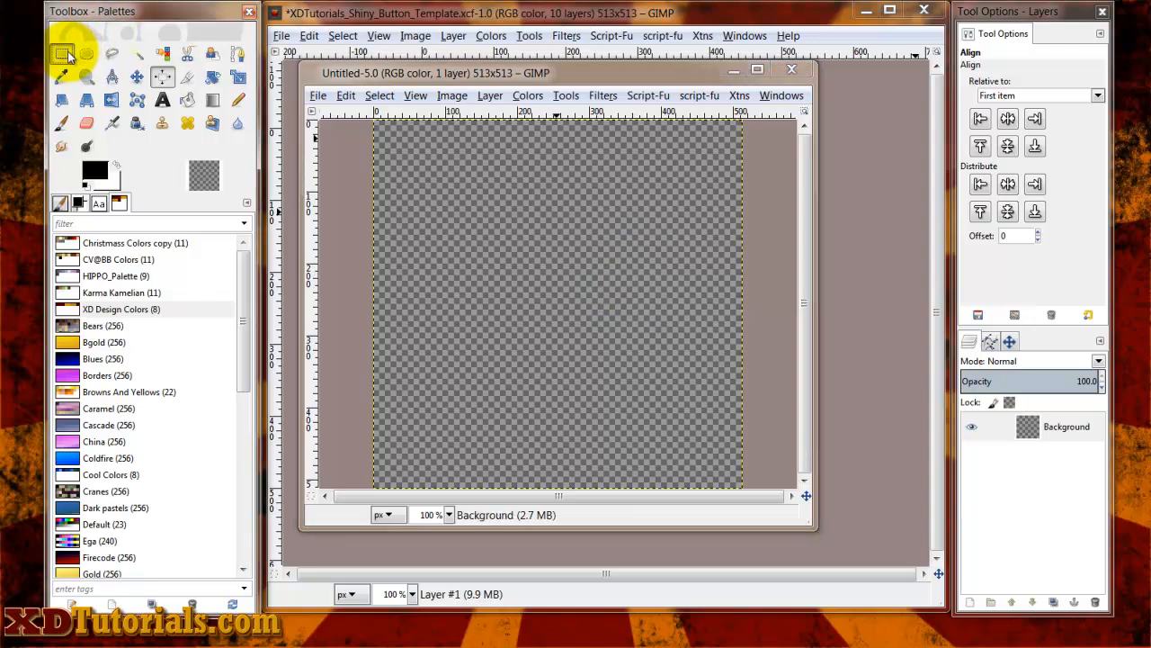
# - Draw a rounded-corner square selection, radius about 55, sized 274 × 274 at 116, 115
pyautogui.click(57, 50)
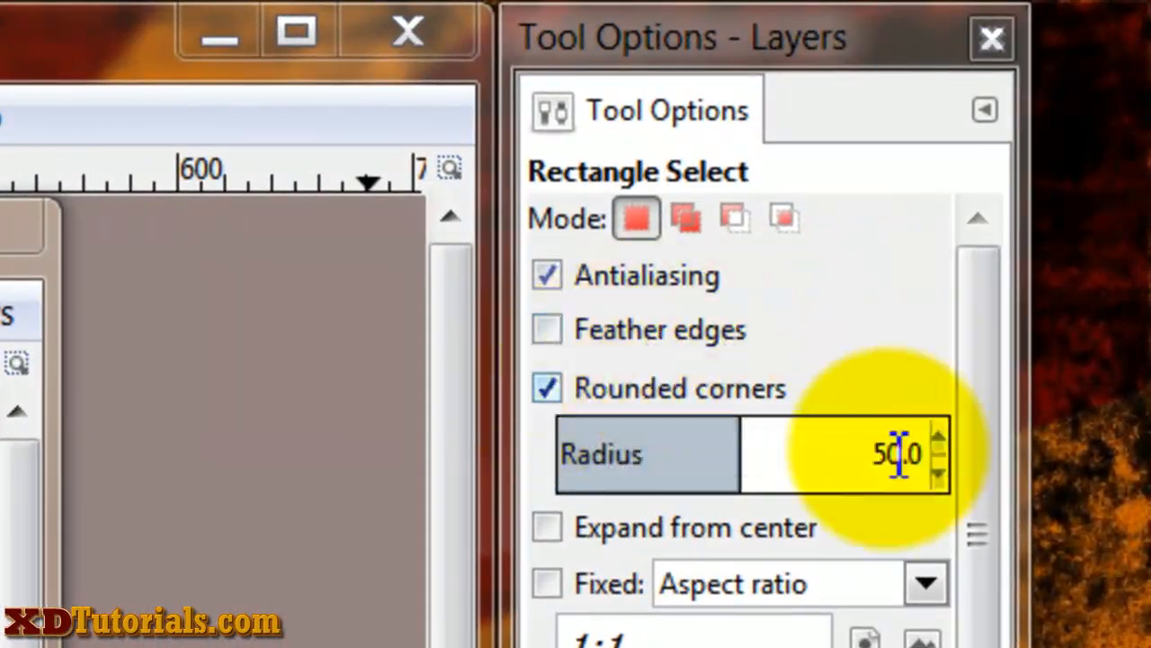
pyautogui.moveTo(798, 464)
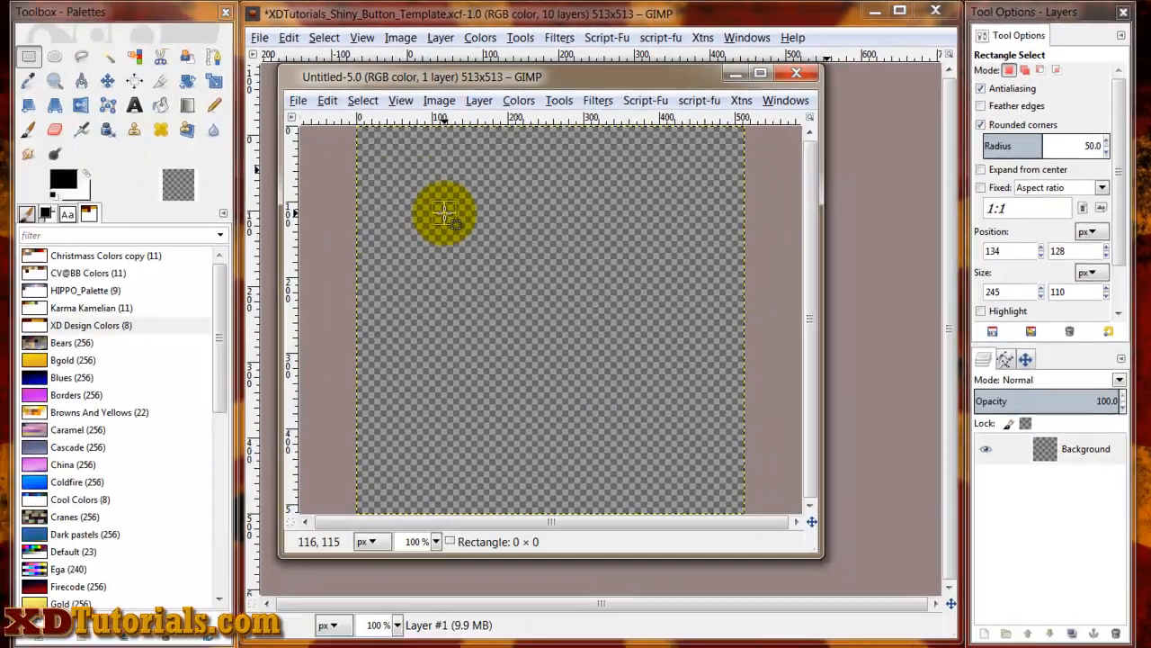
pyautogui.moveTo(446, 212); pyautogui.dragTo(752, 392)
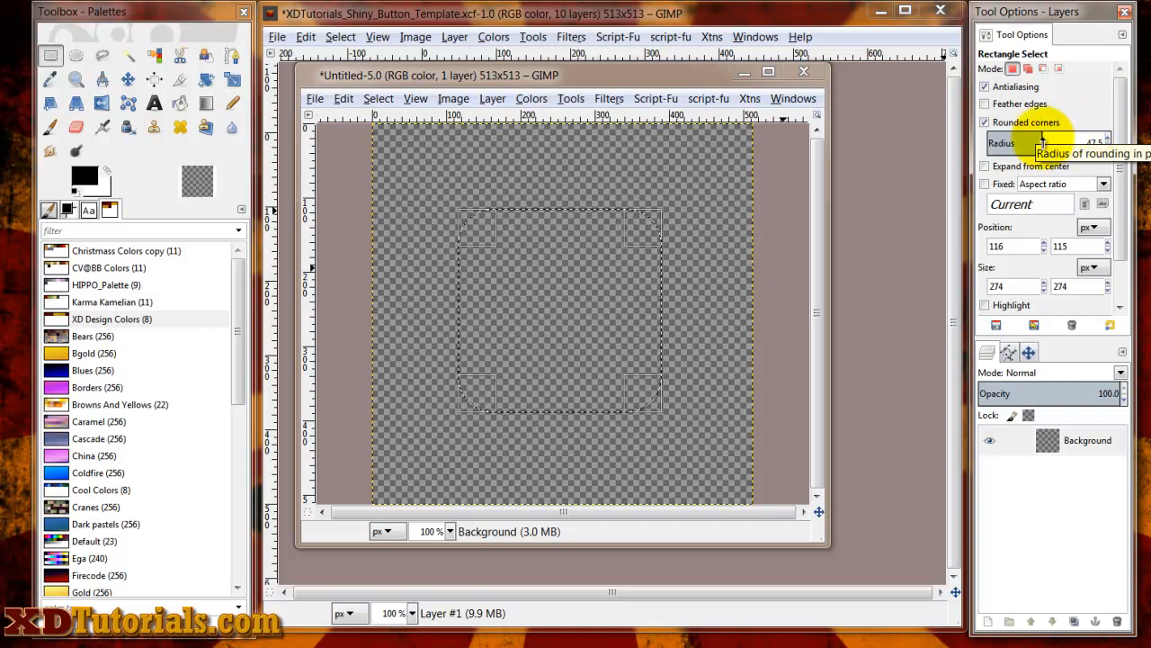
pyautogui.moveTo(1039, 144); pyautogui.dragTo(1079, 144)
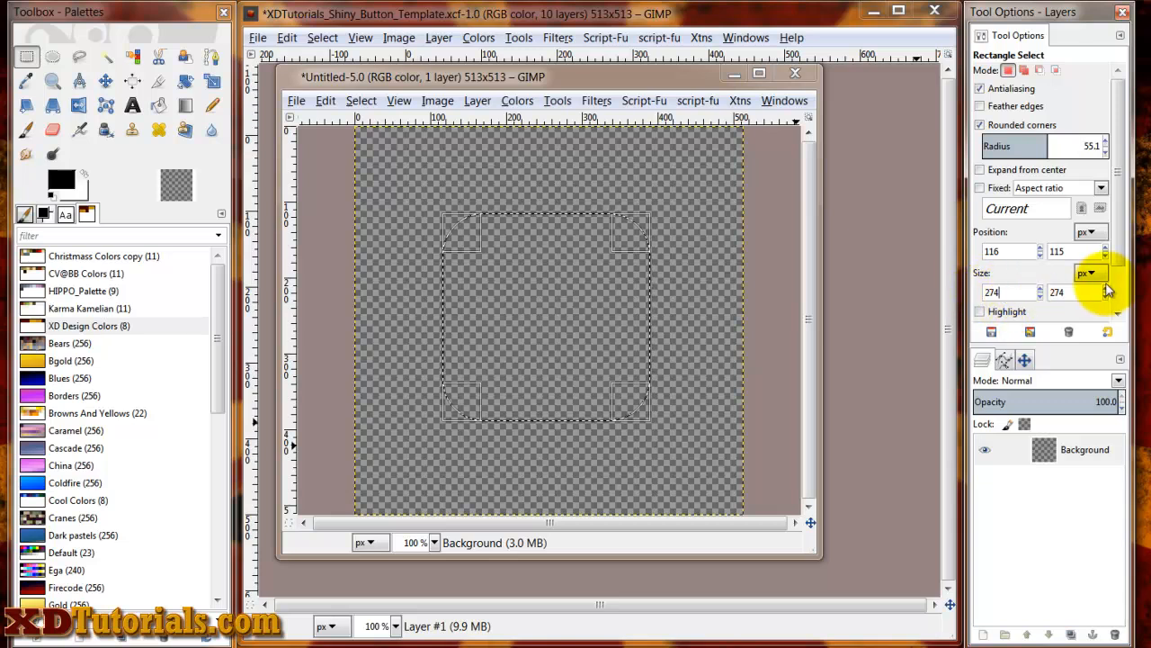
pyautogui.moveTo(770, 286)
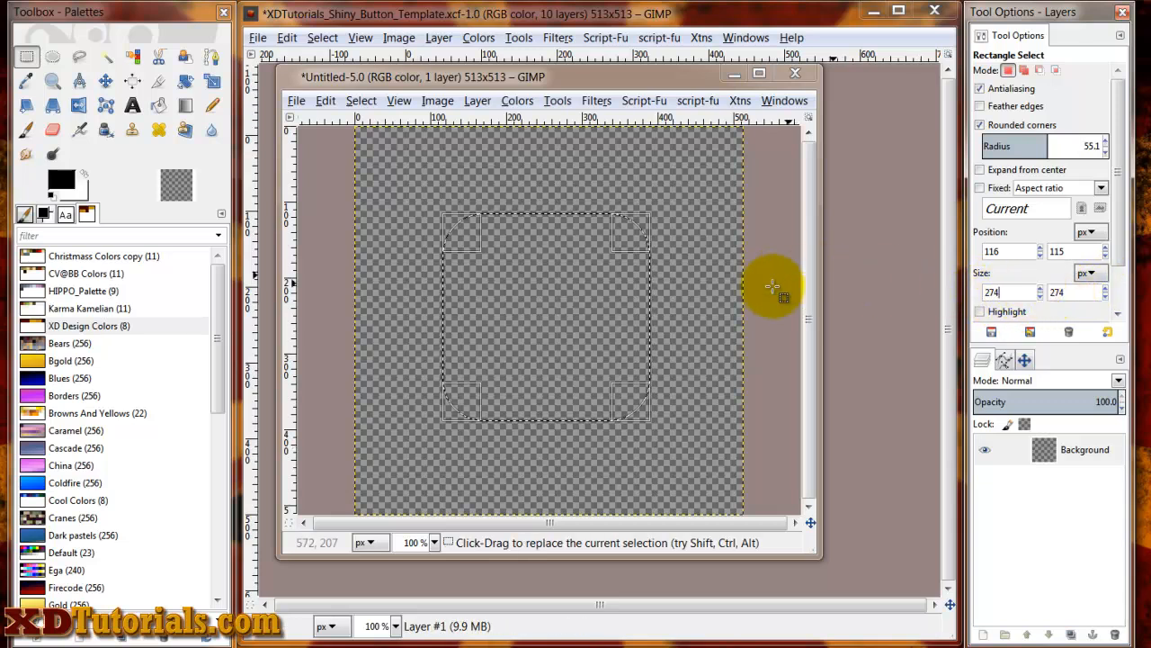
pyautogui.click(1006, 292)
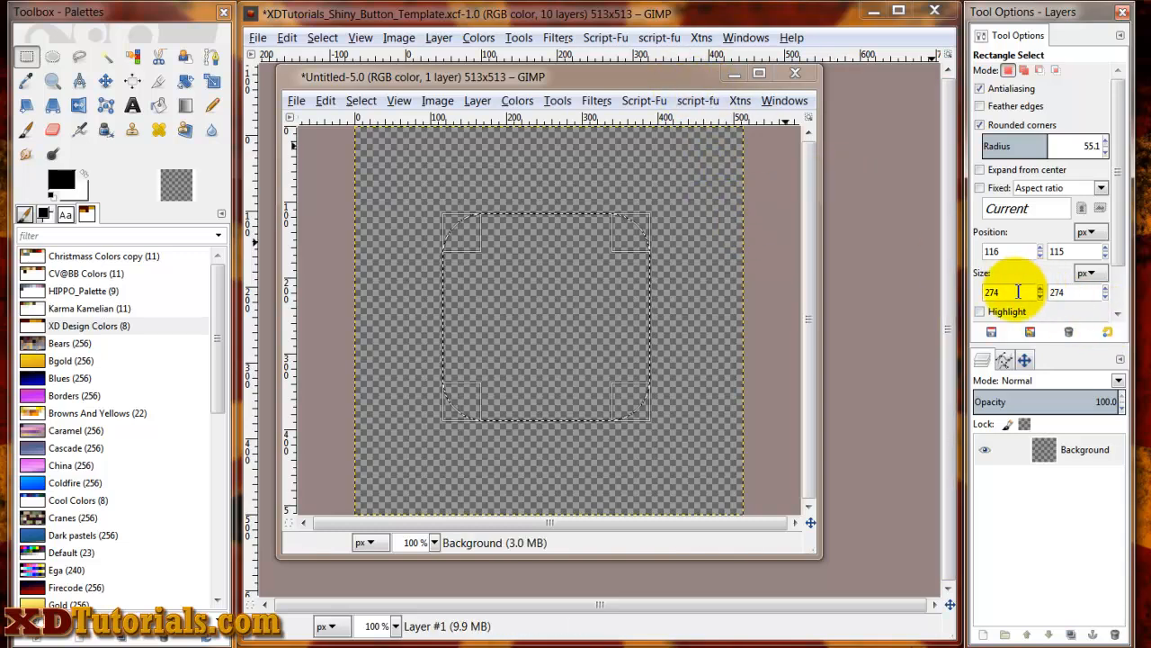
pyautogui.click(1065, 291)
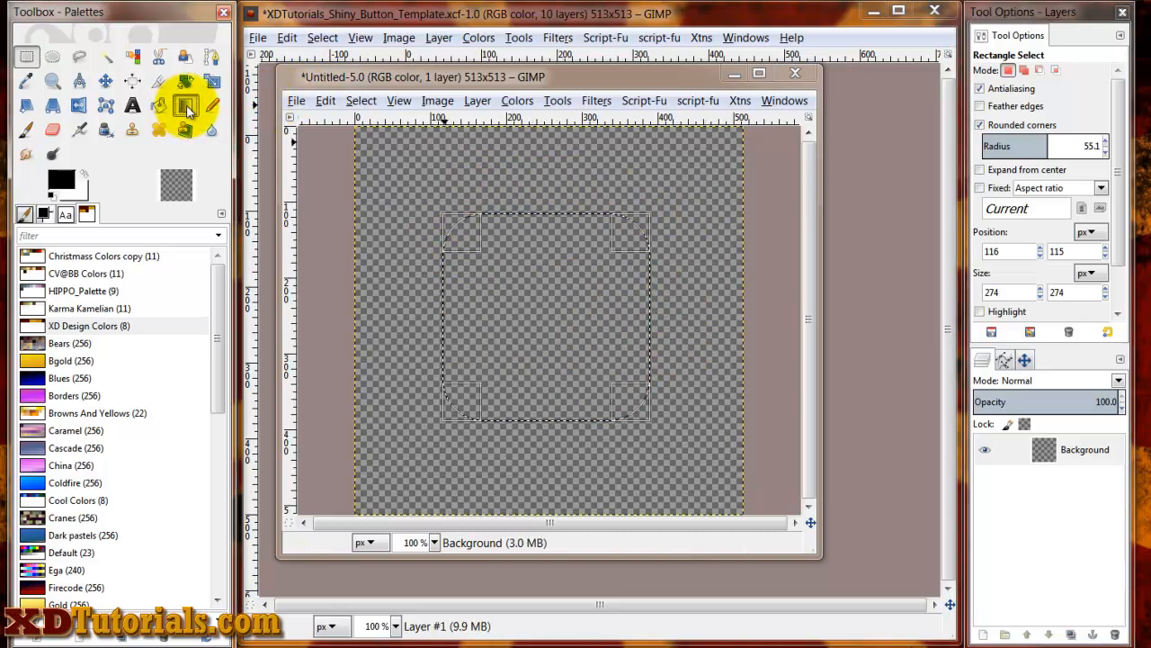
# - Choose the Blend tool and load orange/dark red colours from the XD Design Colors palette
pyautogui.click(187, 104)
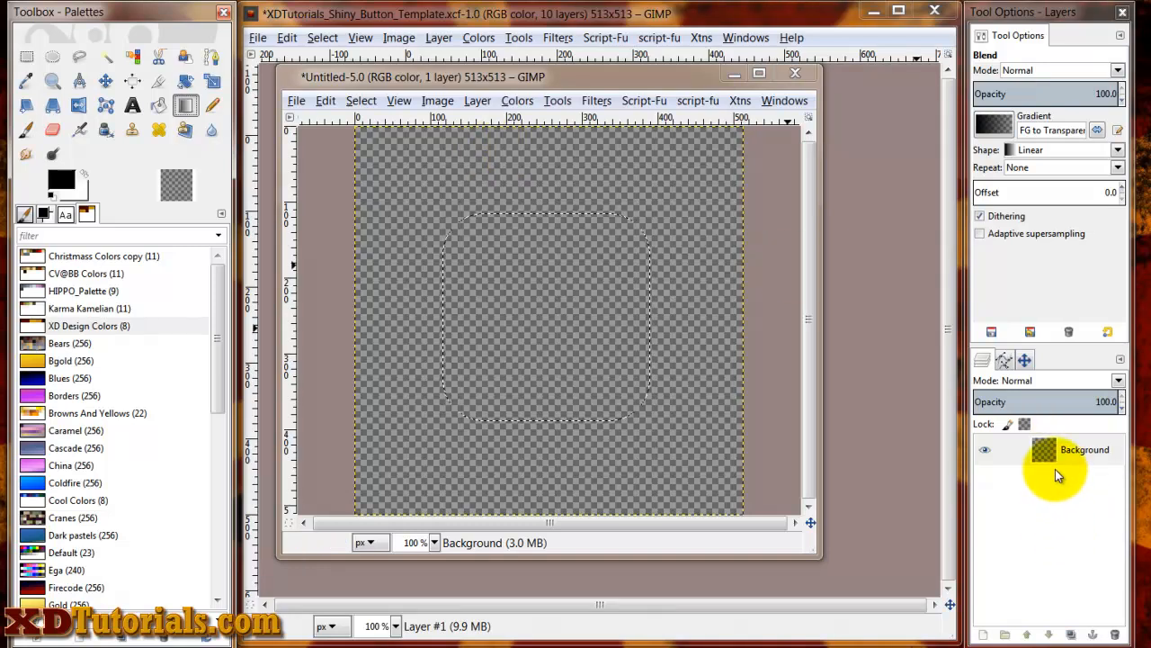
pyautogui.click(1083, 449)
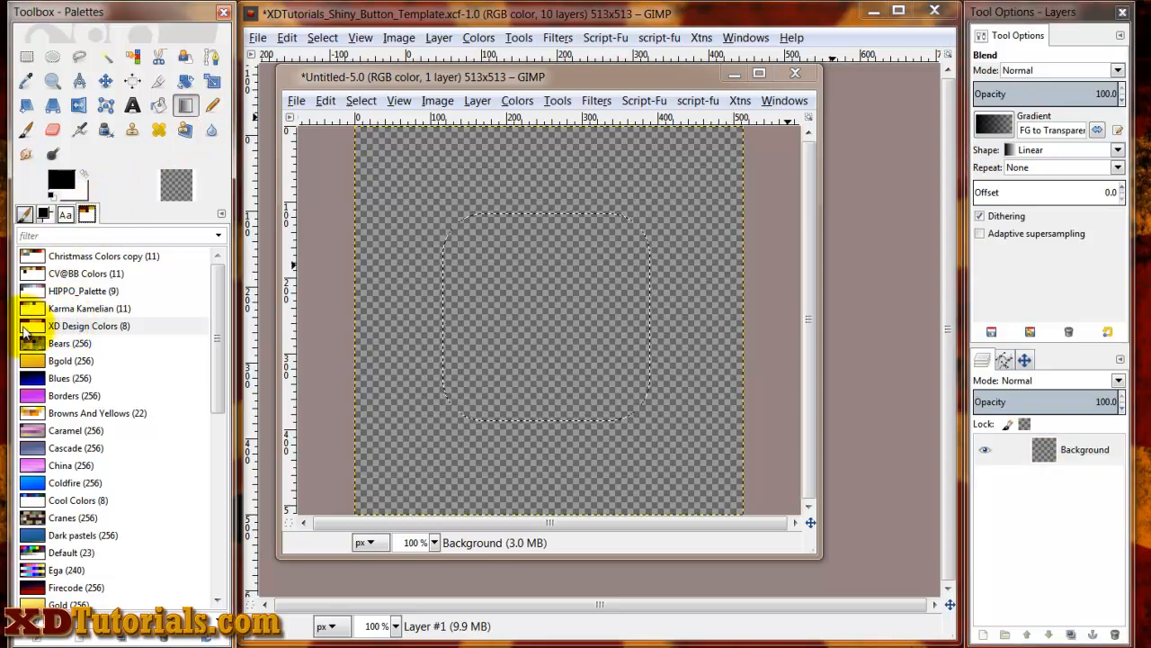
pyautogui.doubleClick(88, 326)
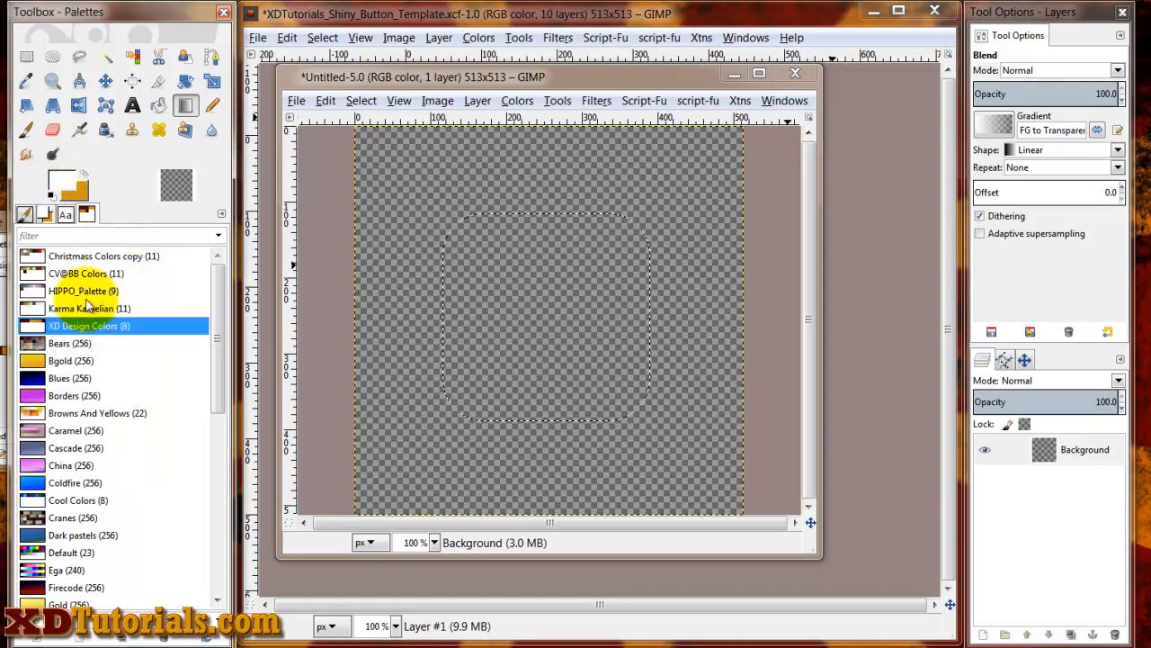
pyautogui.doubleClick(82, 326)
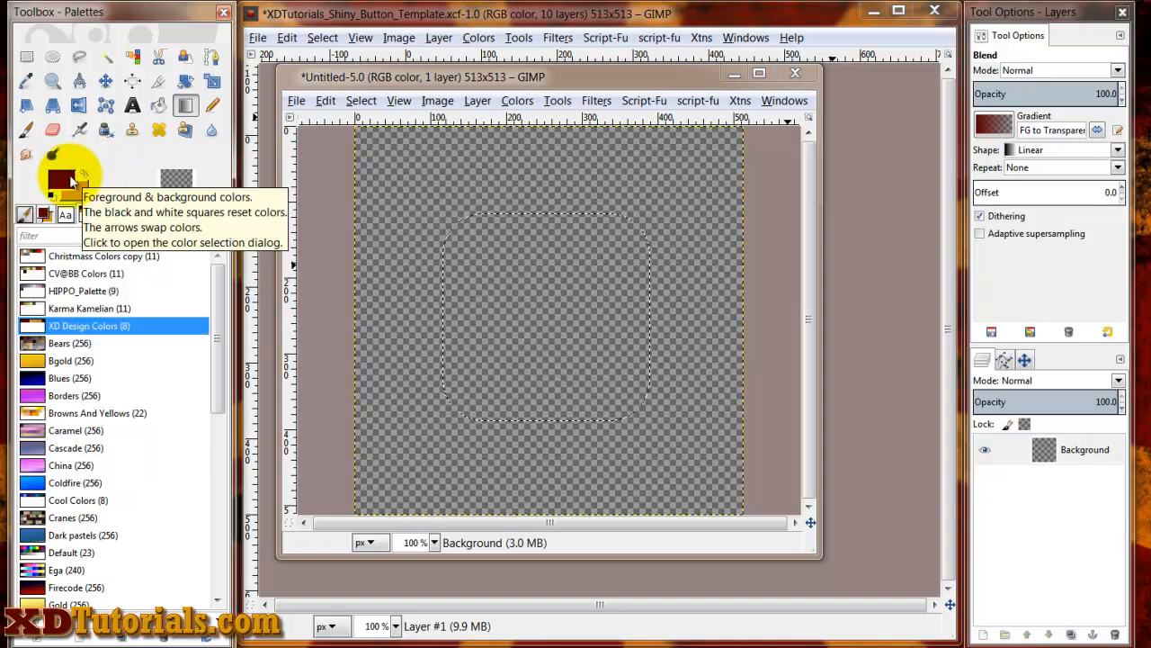
pyautogui.moveTo(184, 106)
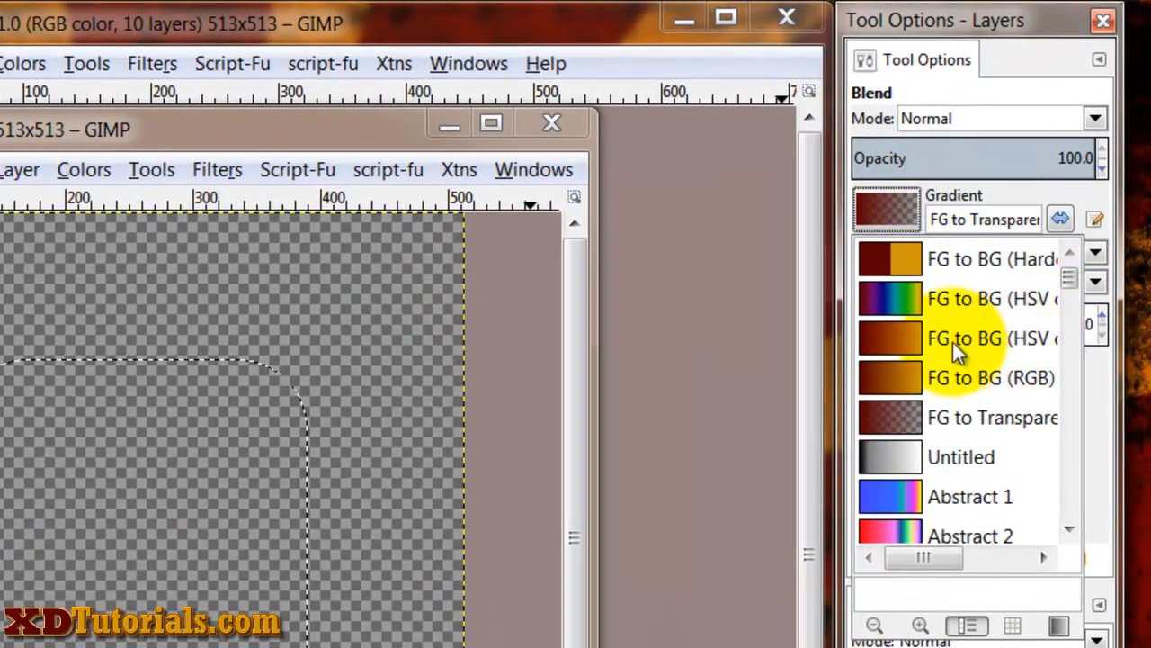
# - Fill the selection with an FG to BG (HSV) gradient, orange top to dark red bottom
pyautogui.click(961, 338)
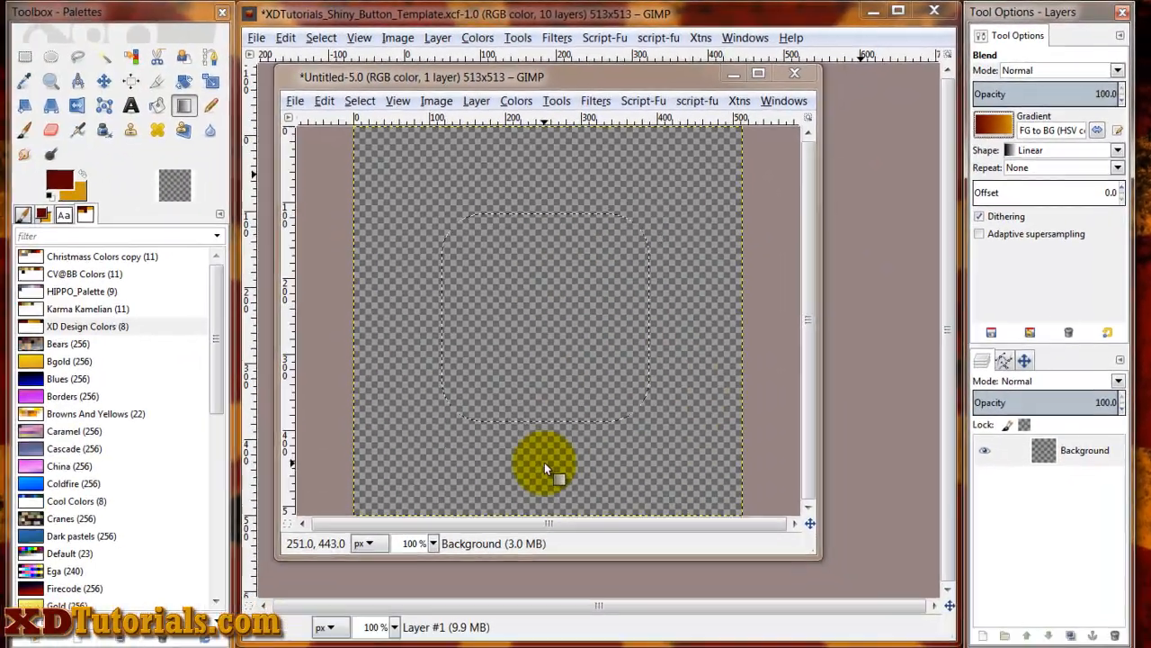
pyautogui.moveTo(543, 464); pyautogui.dragTo(538, 321)
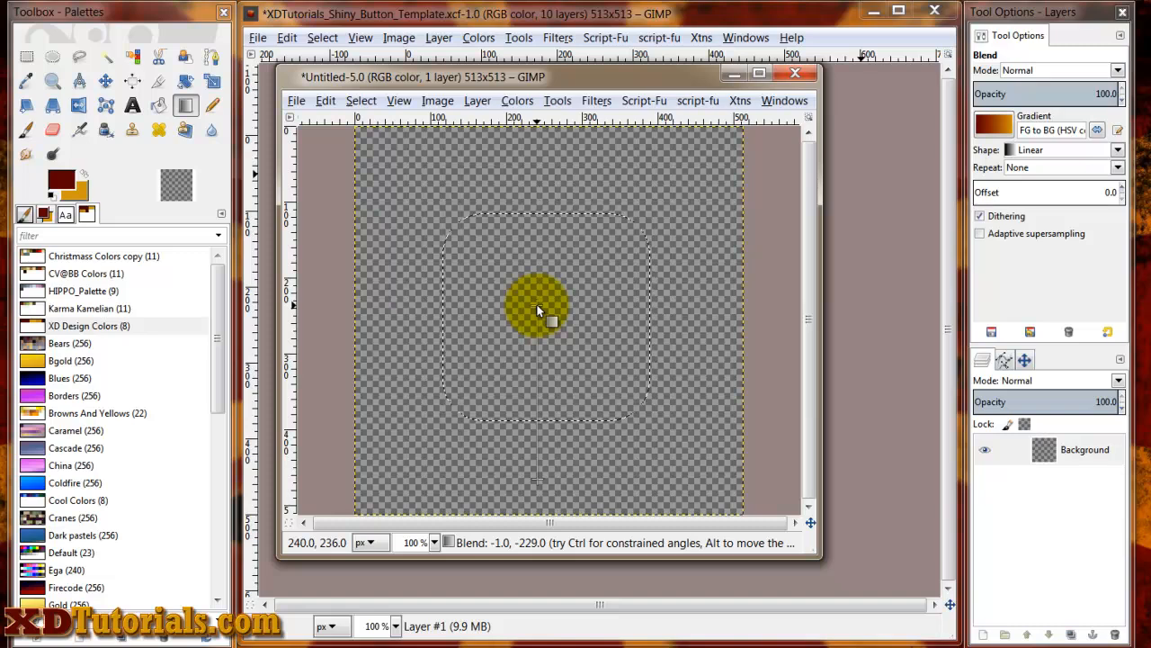
pyautogui.moveTo(536, 309); pyautogui.dragTo(626, 309)
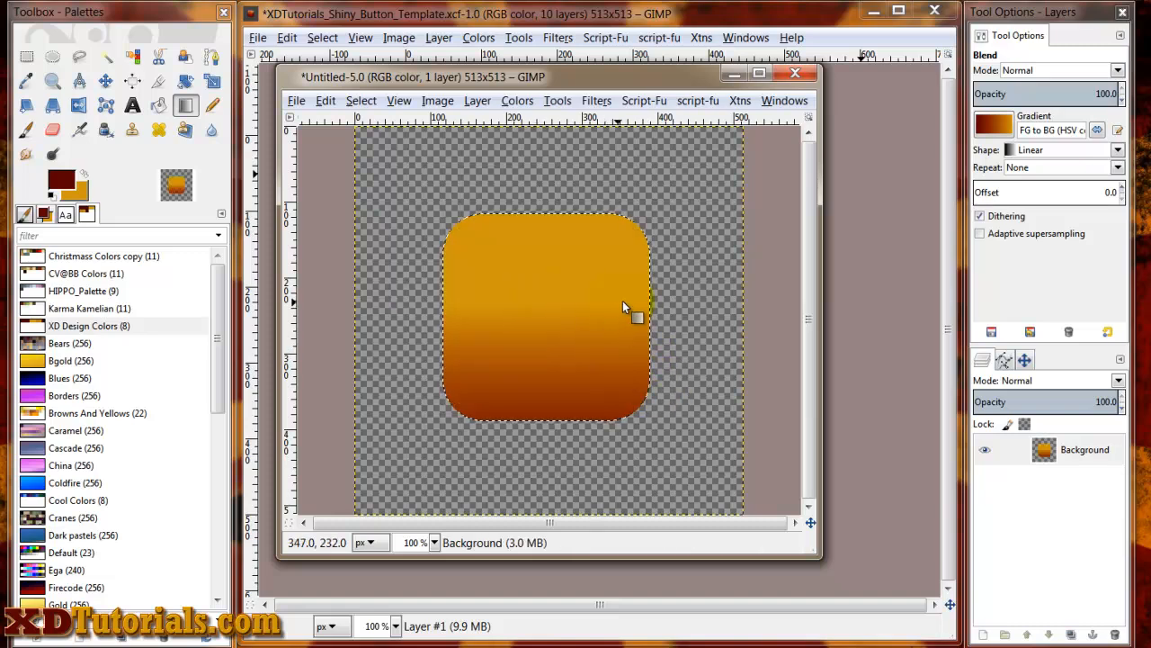
pyautogui.moveTo(562, 353)
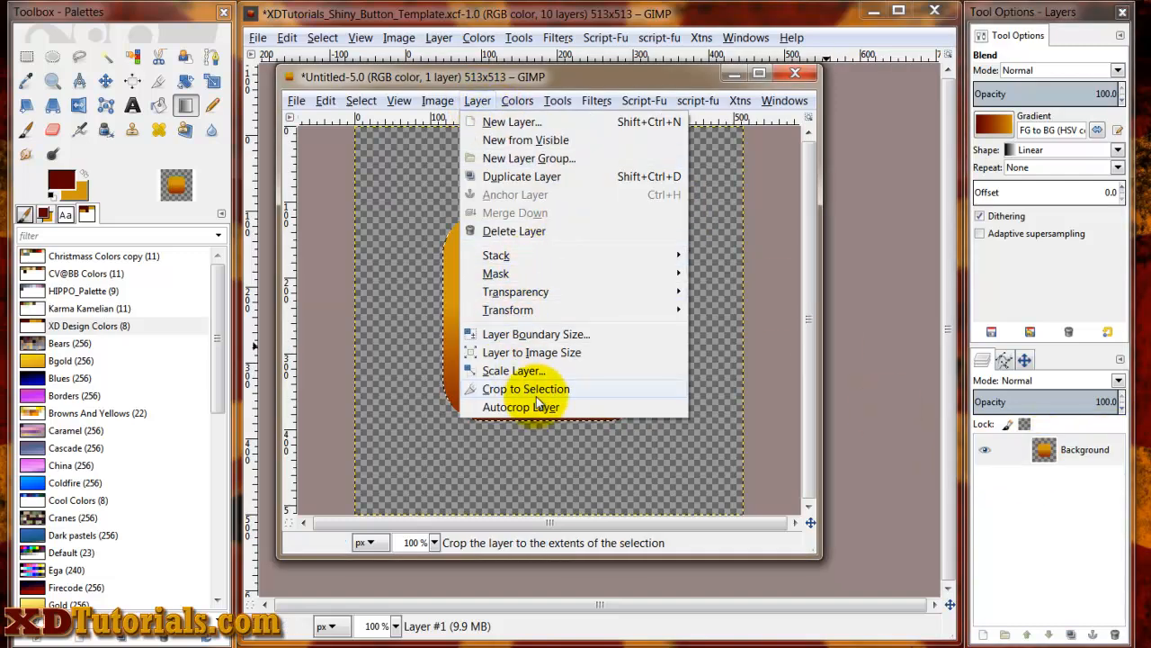
# - Crop the gradient layer to the rounded-square selection and pick the Align tool
pyautogui.click(525, 389)
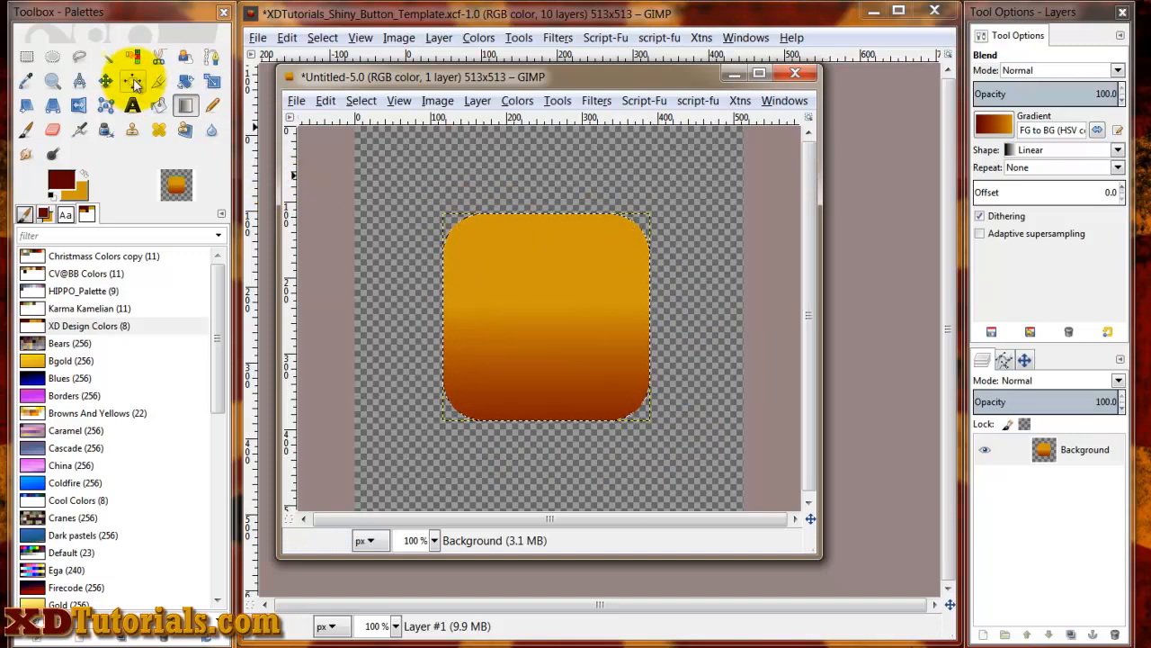
pyautogui.click(131, 81)
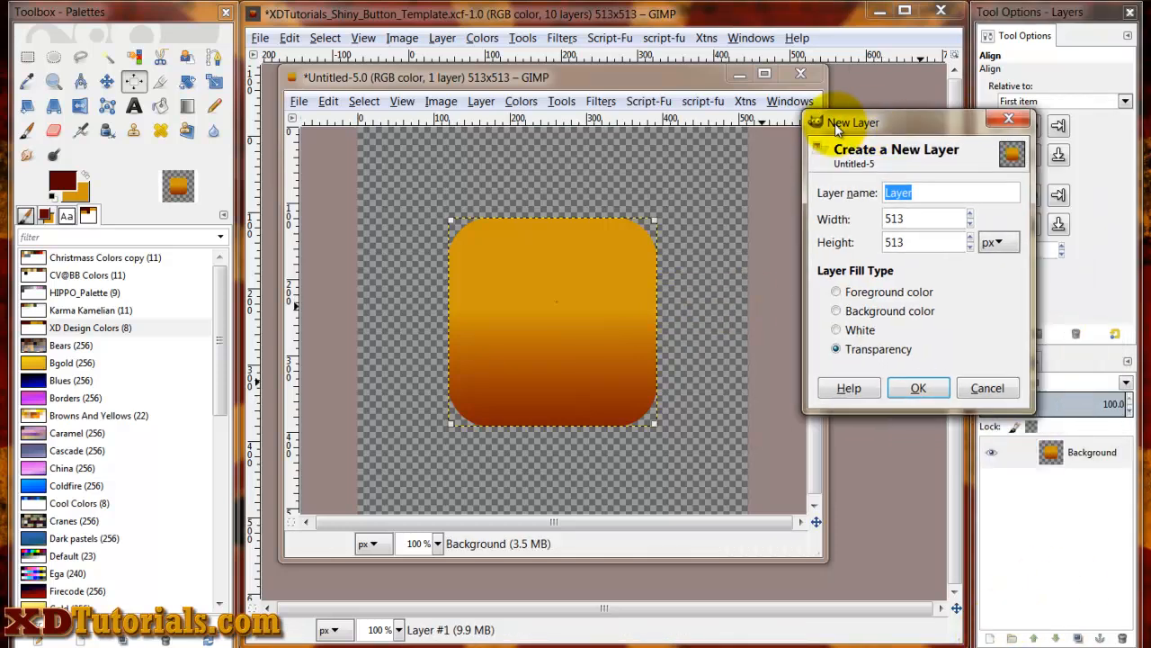
# - Add a transparent layer named Shiny and load the Background layer's Alpha to Selection
pyautogui.write('Shiny')
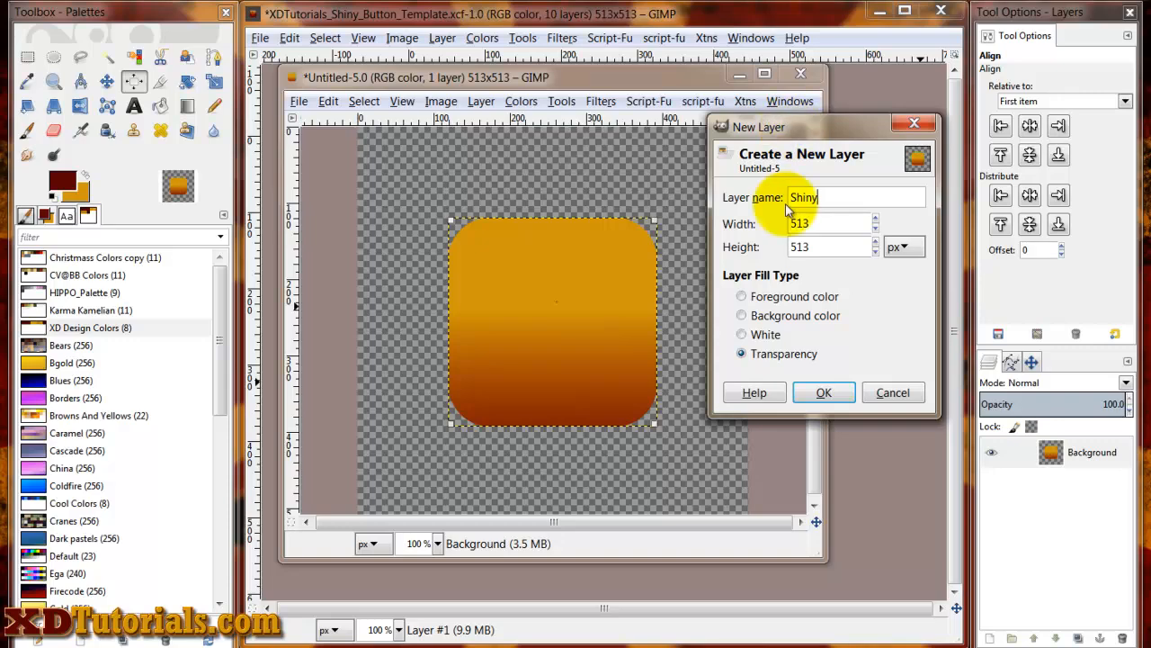
pyautogui.click(824, 392)
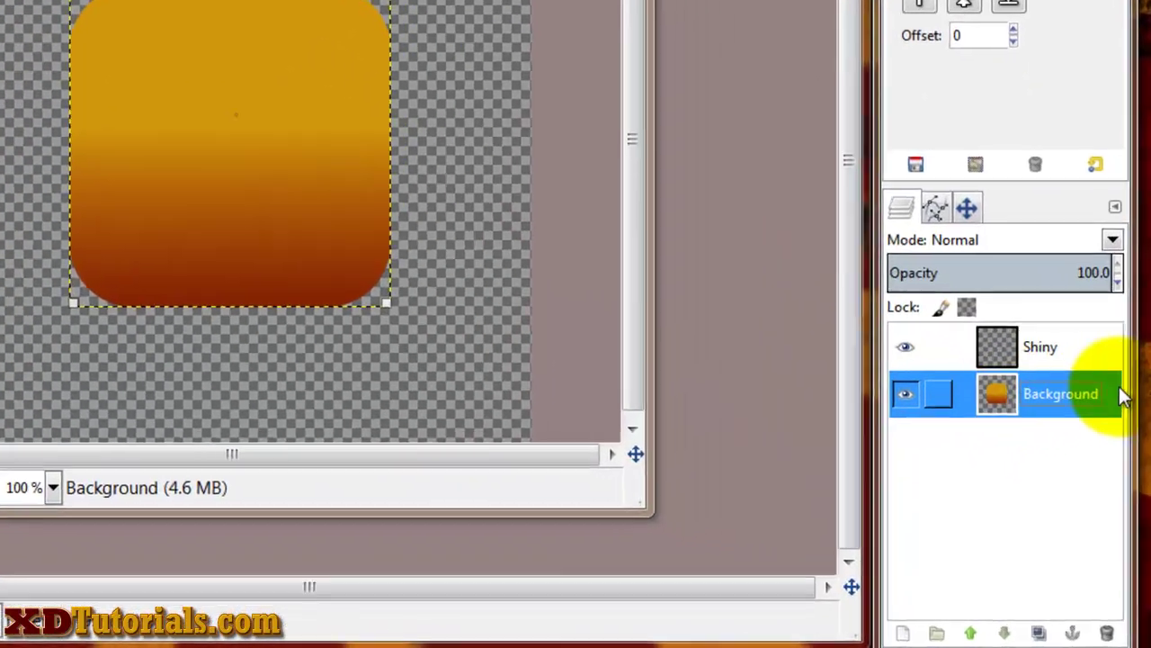
pyautogui.rightClick(1062, 394)
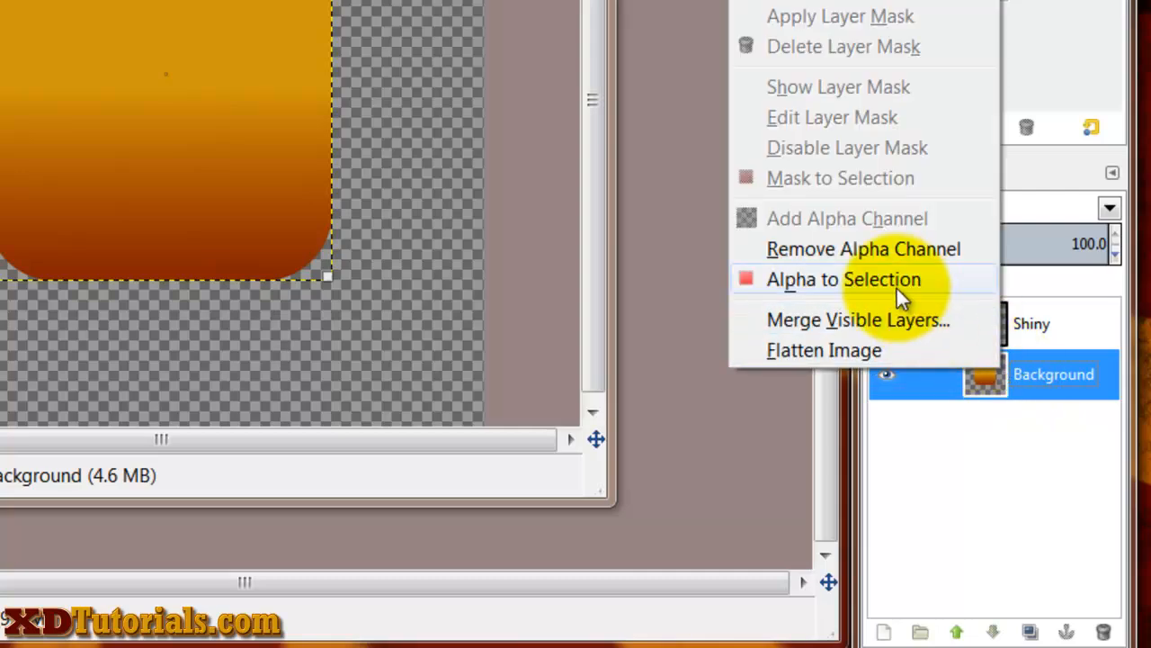
pyautogui.click(835, 279)
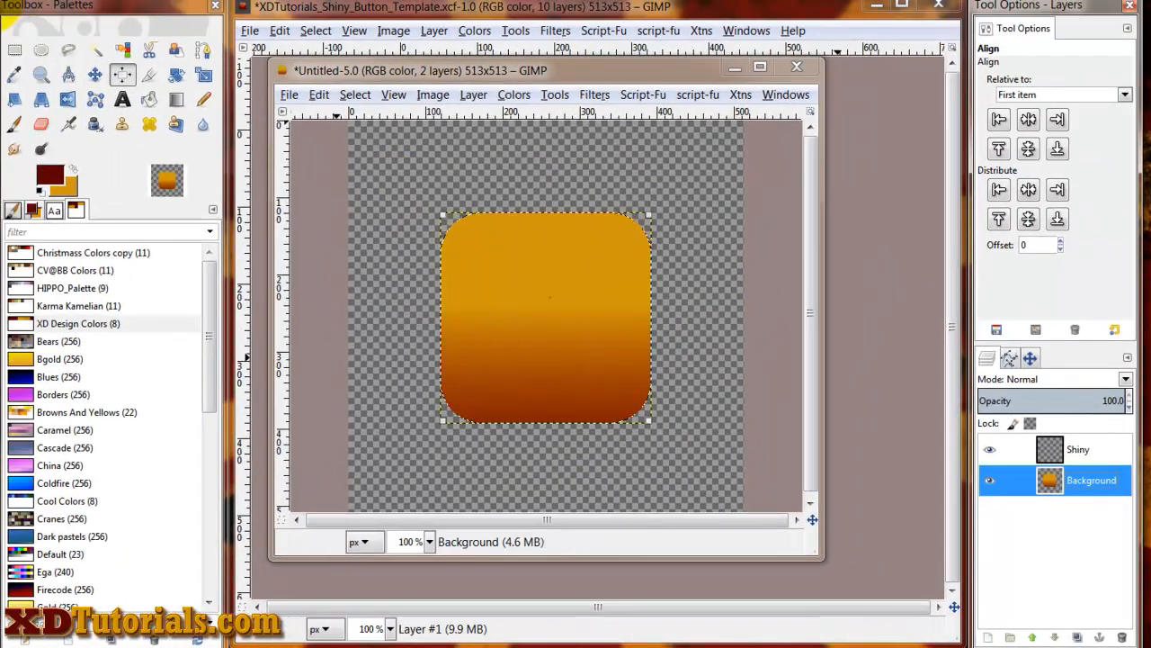
pyautogui.moveTo(19, 51)
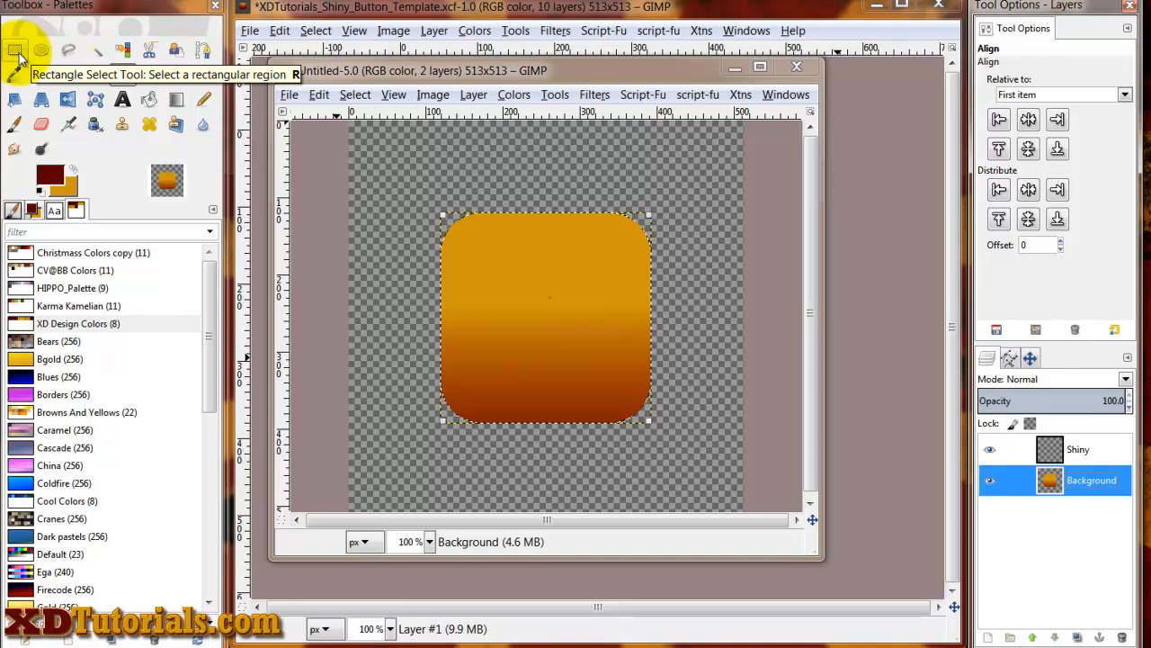
pyautogui.click(14, 47)
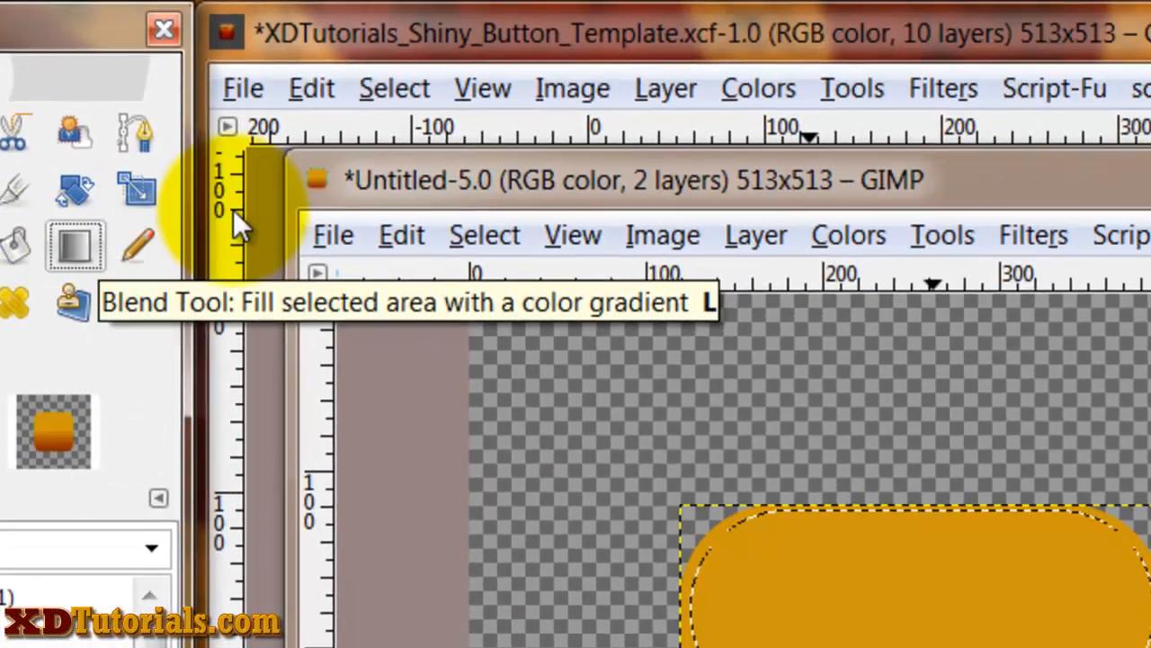
# - Paint an FG to Transparent gradient over the top selection for the glossy highlight
pyautogui.click(848, 223)
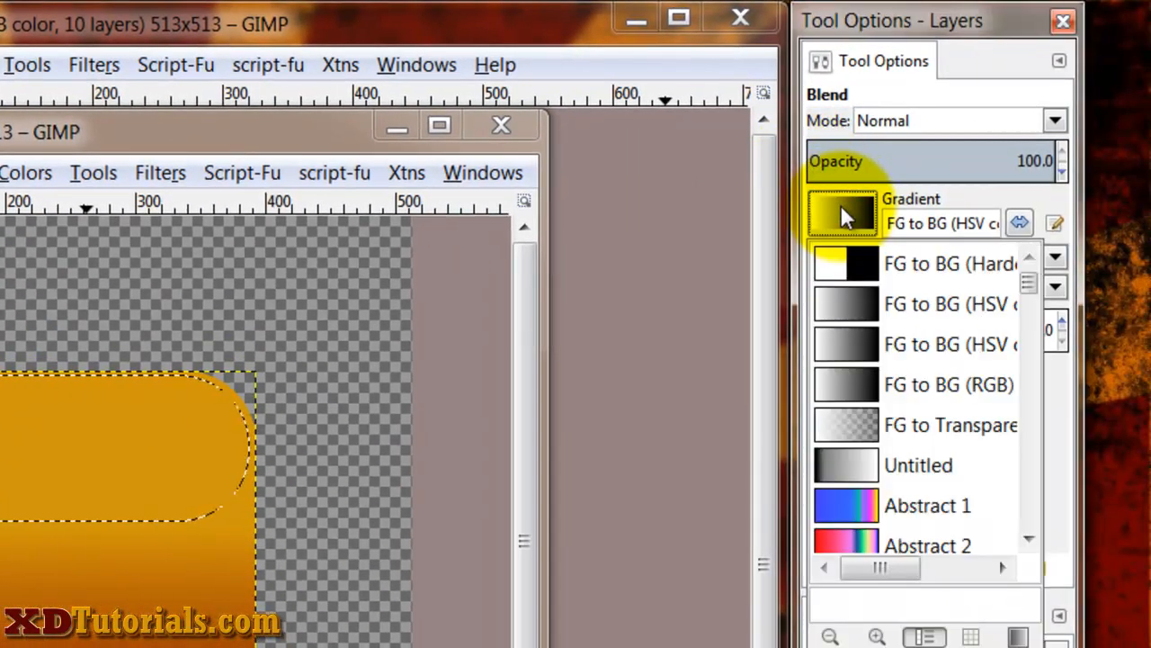
pyautogui.click(944, 424)
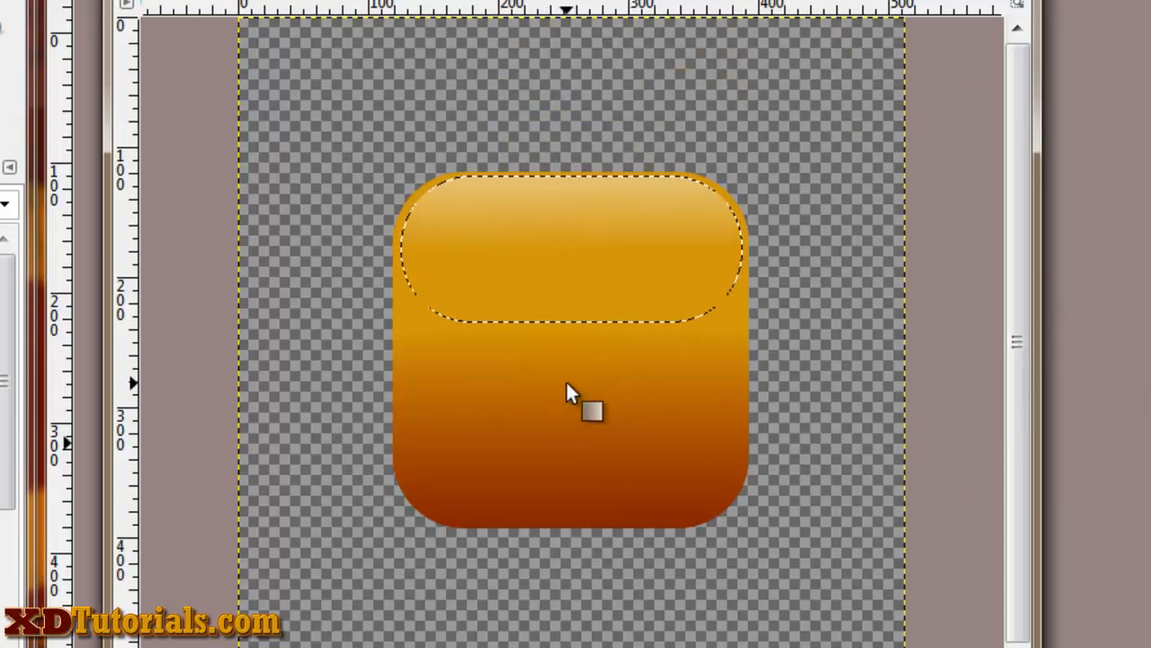
pyautogui.moveTo(576, 392); pyautogui.dragTo(584, 237)
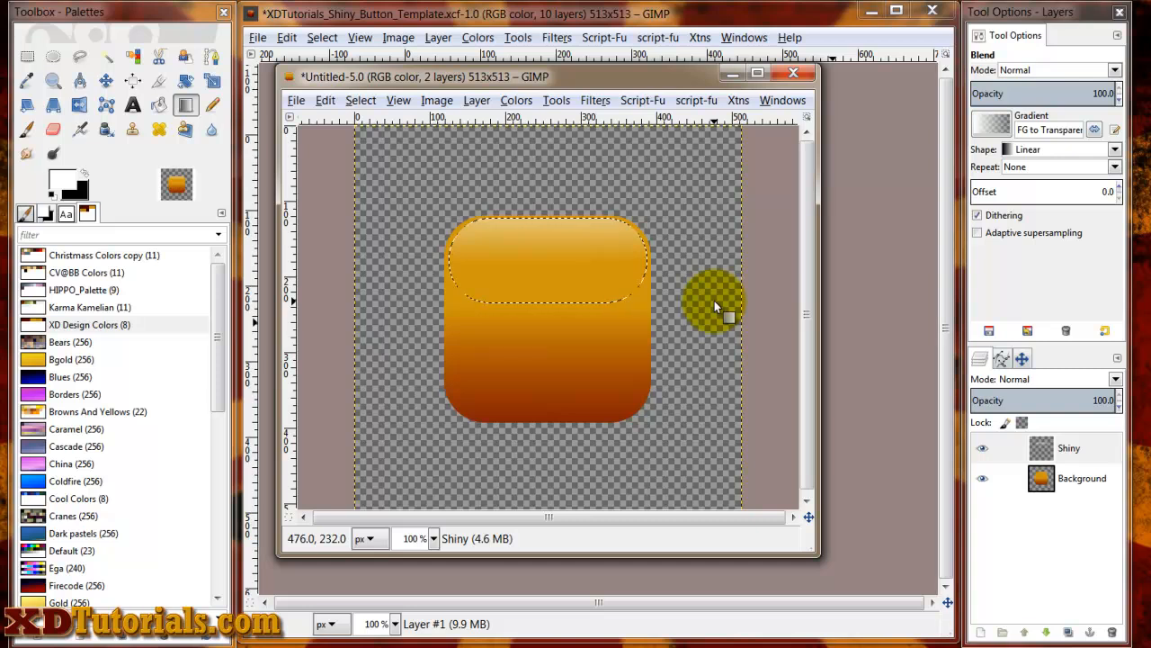
pyautogui.moveTo(716, 274)
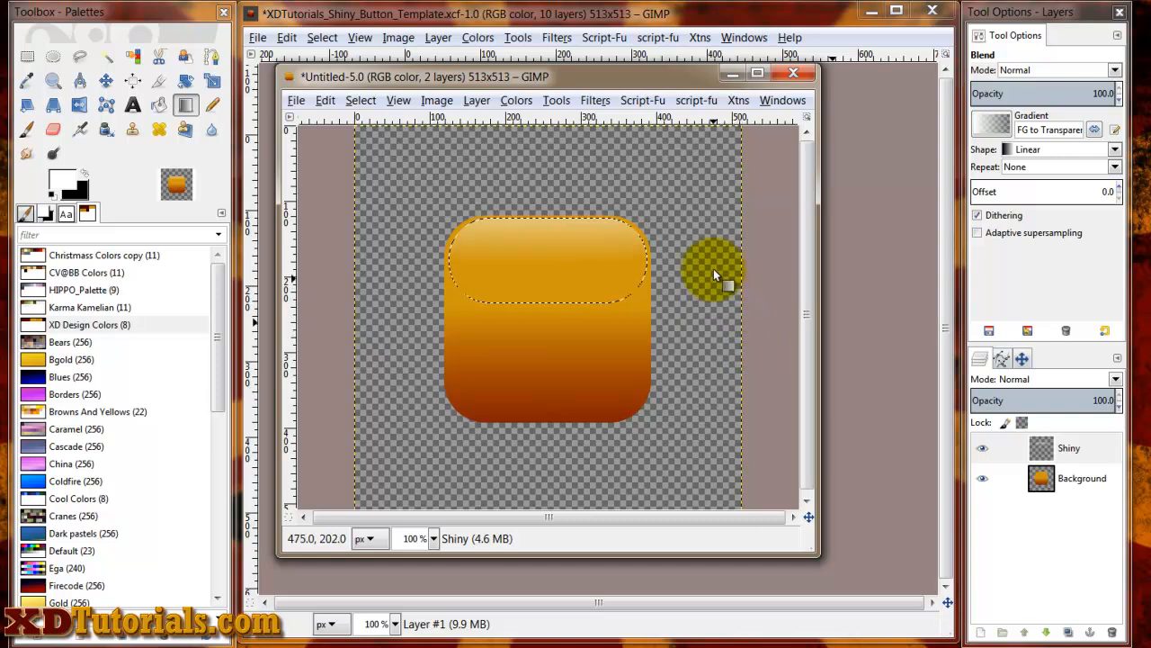
pyautogui.moveTo(738, 340)
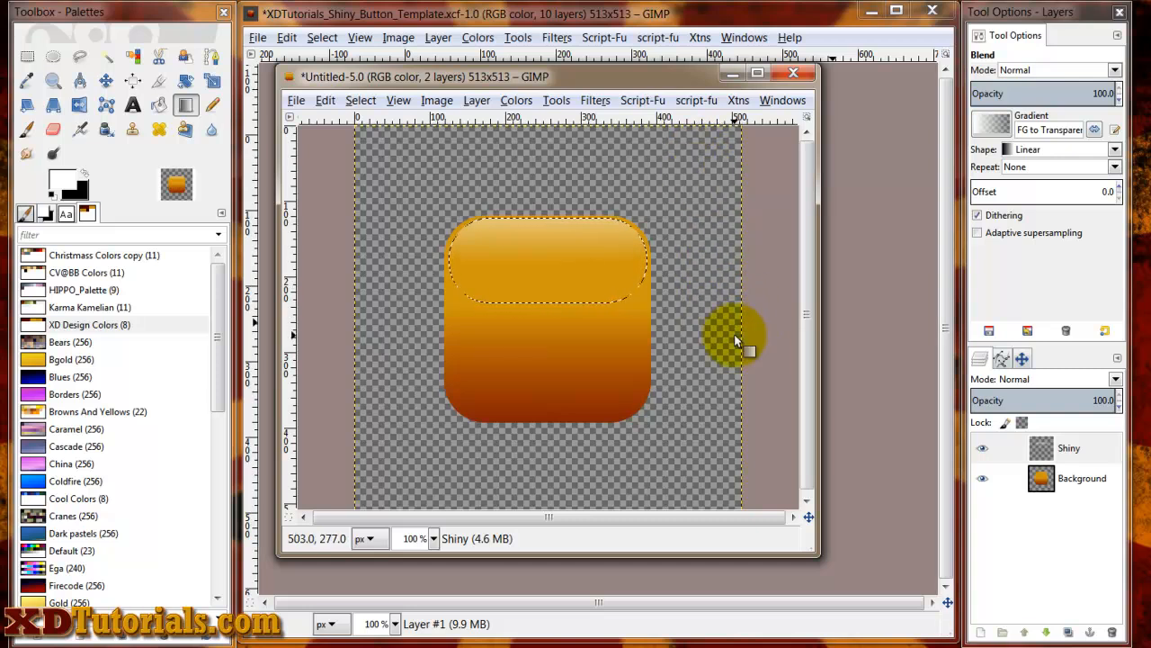
pyautogui.click(1068, 448)
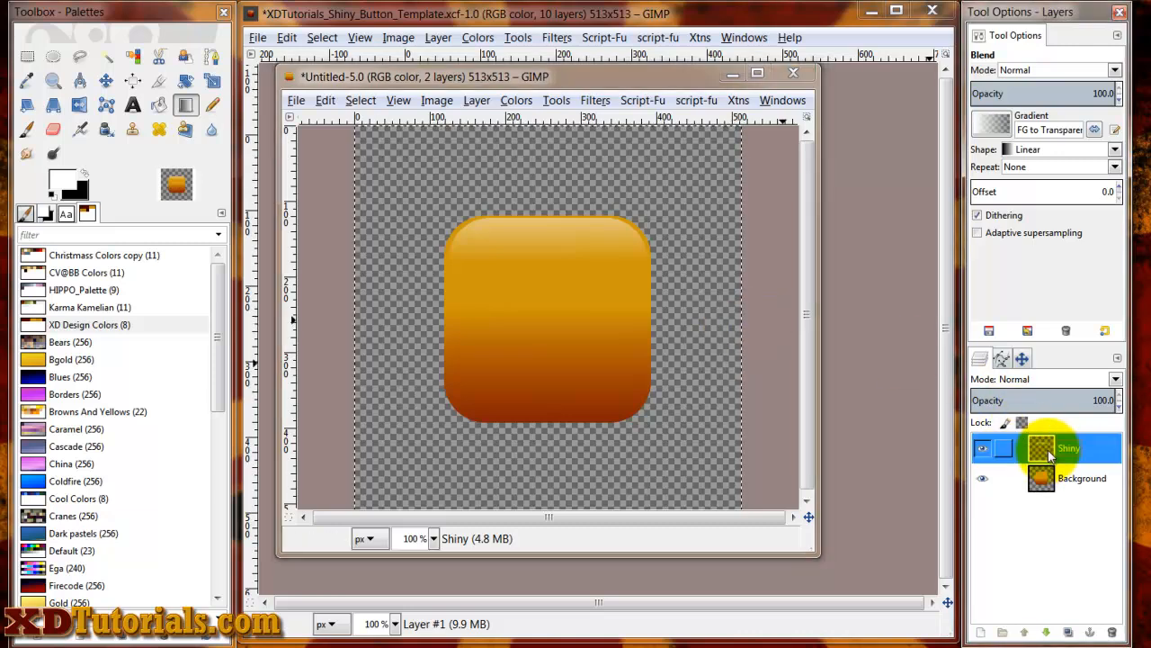
# - Choose the Align tool and make the Background layer active
pyautogui.click(477, 101)
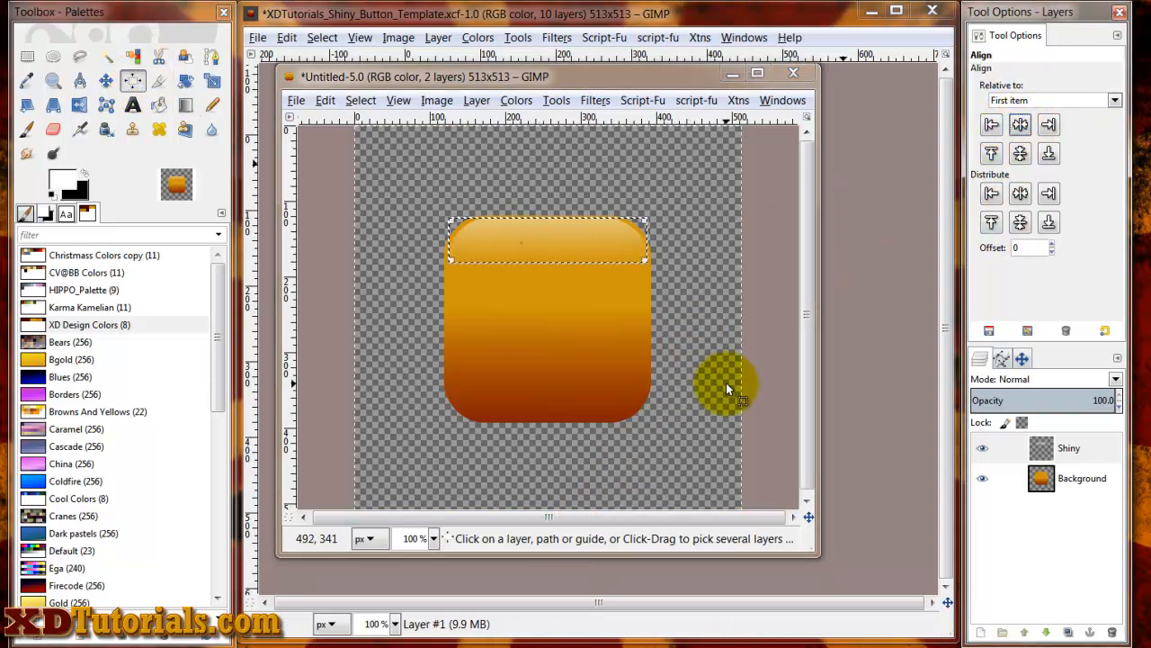
pyautogui.moveTo(721, 384)
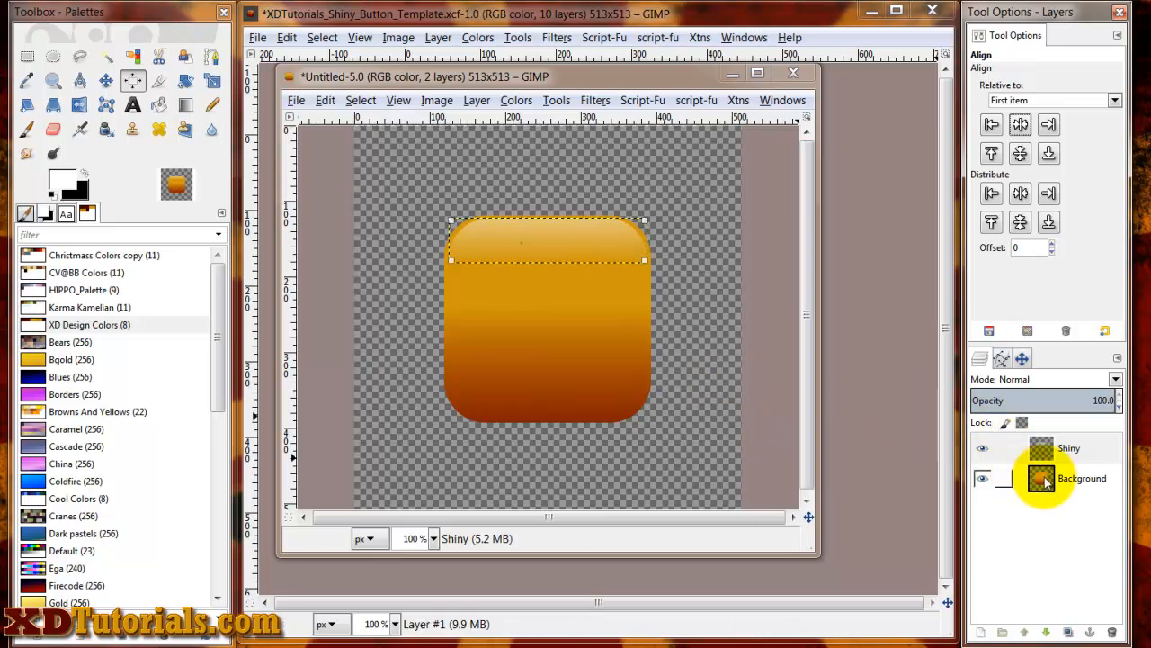
pyautogui.click(1045, 479)
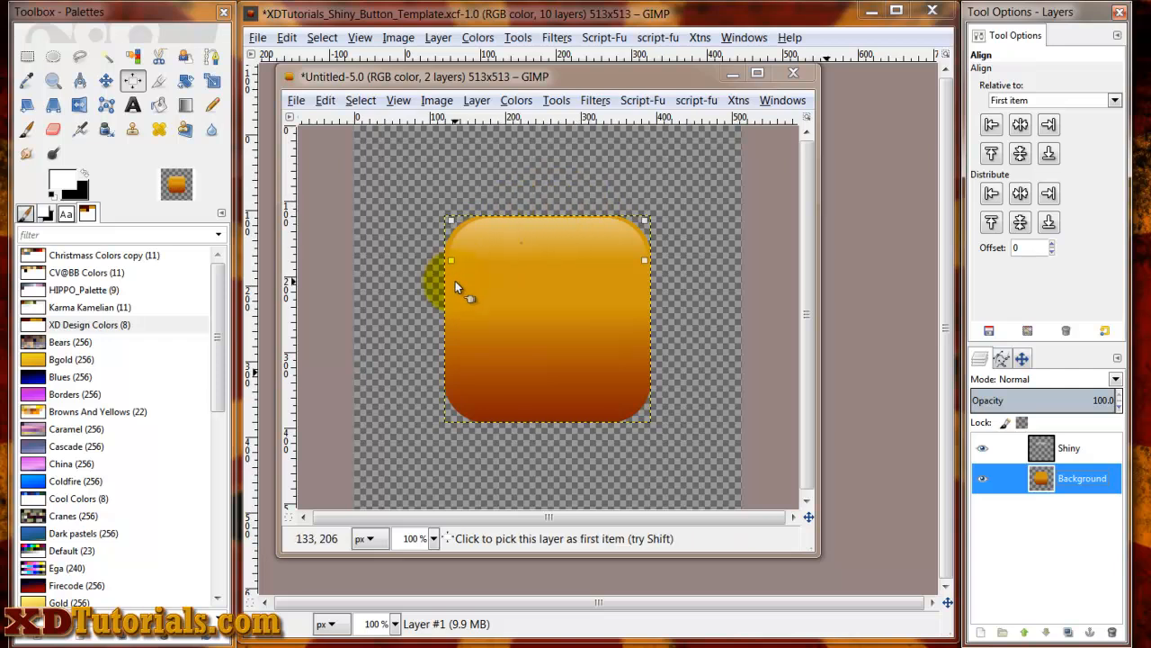
pyautogui.moveTo(531, 417)
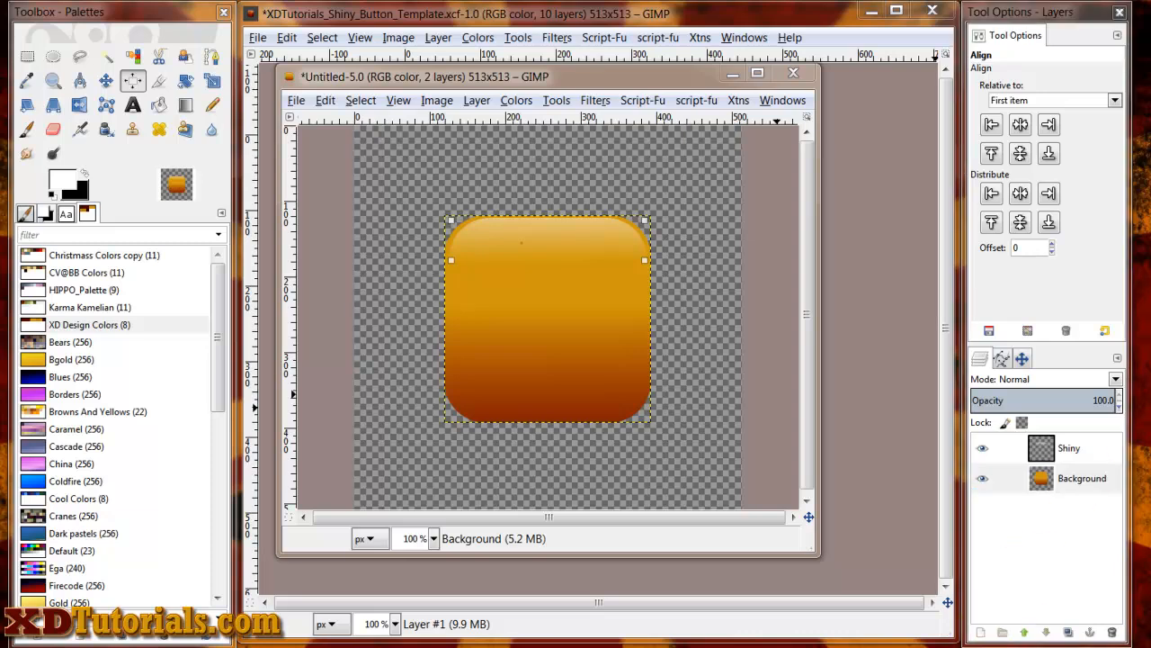
# - Add a transparent layer named Dark Border and return to the Background layer
pyautogui.write('Dark Boar')
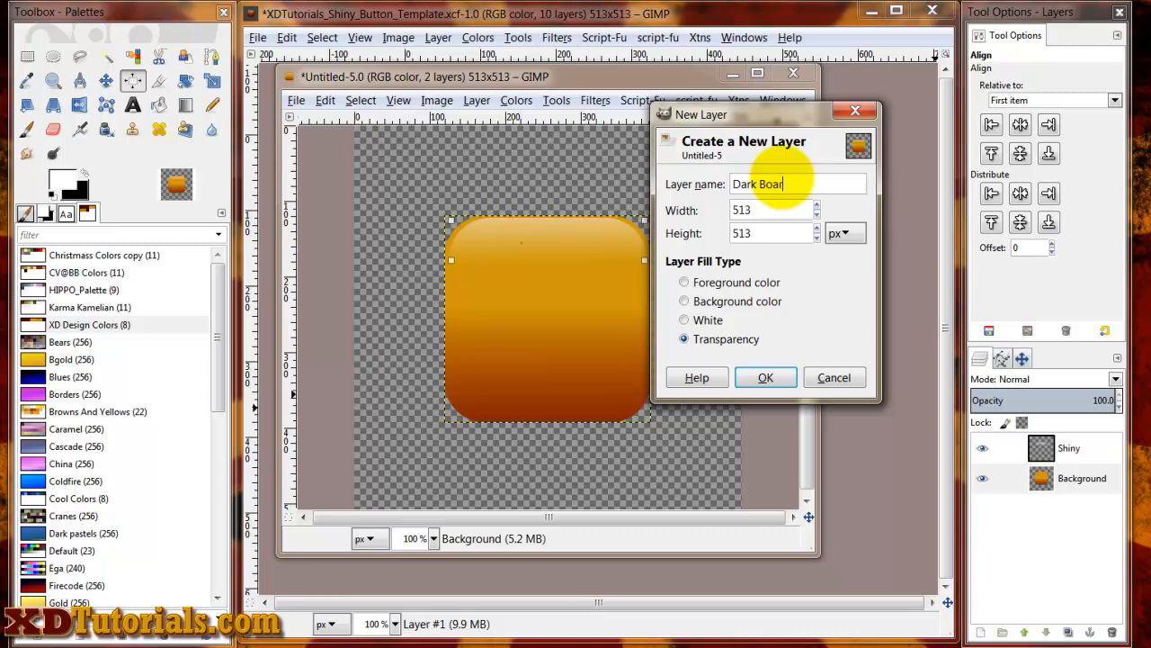
pyautogui.write('der')
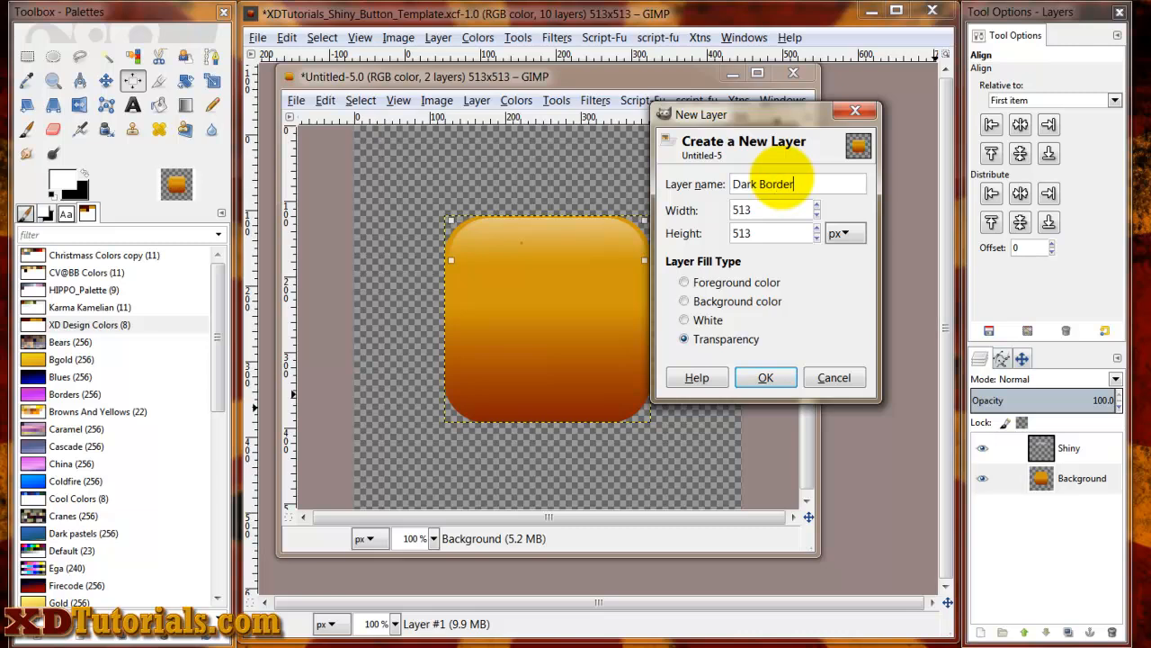
pyautogui.click(766, 377)
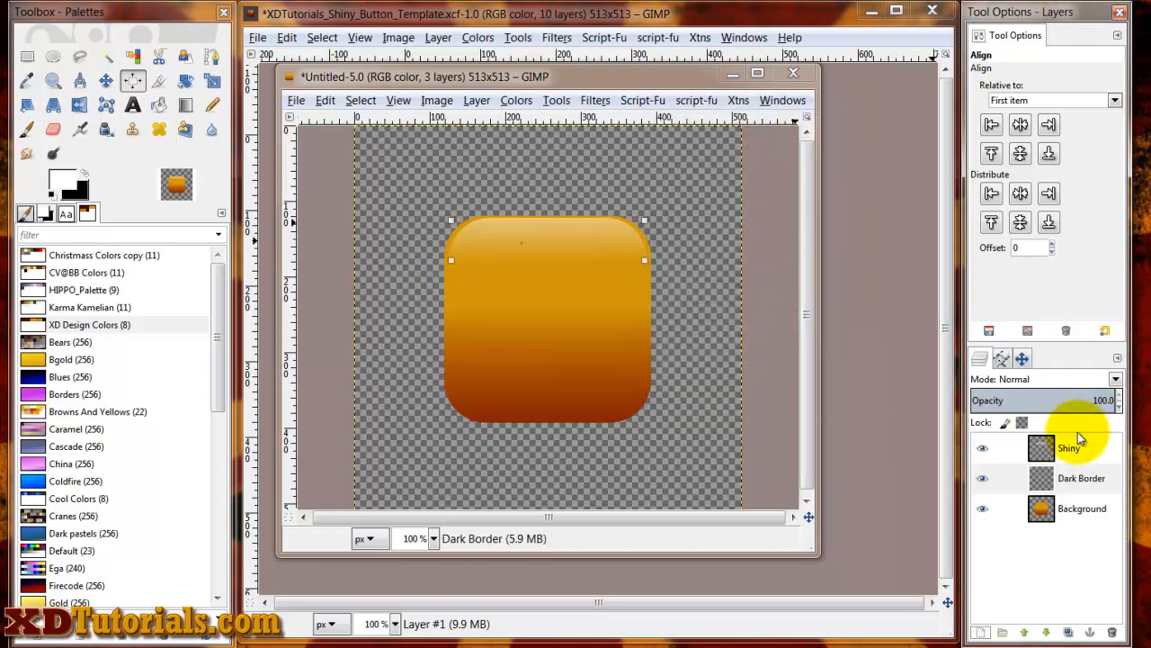
pyautogui.click(1079, 478)
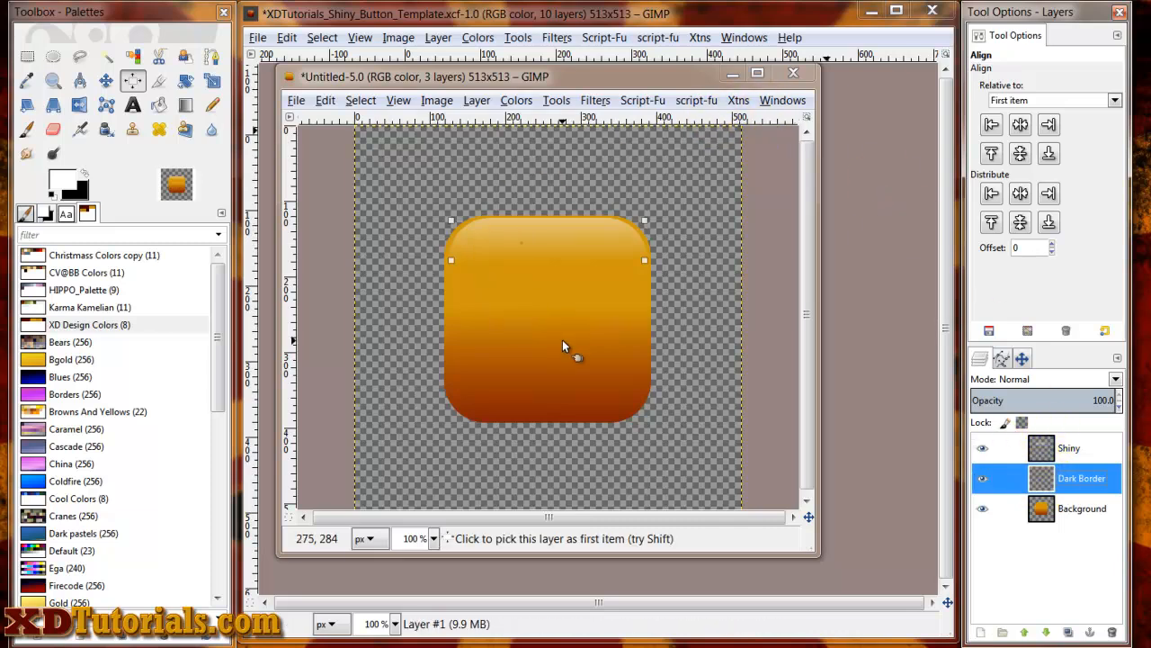
pyautogui.click(982, 507)
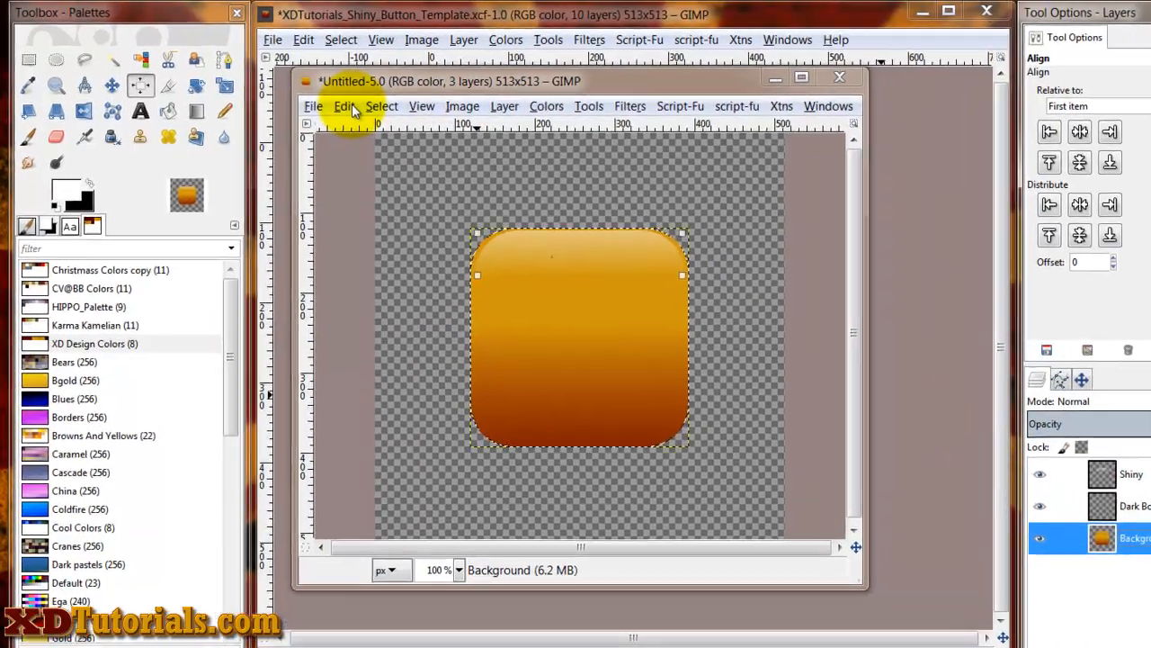
# - Shrink the button selection, then feather it to soften the edge
pyautogui.click(381, 106)
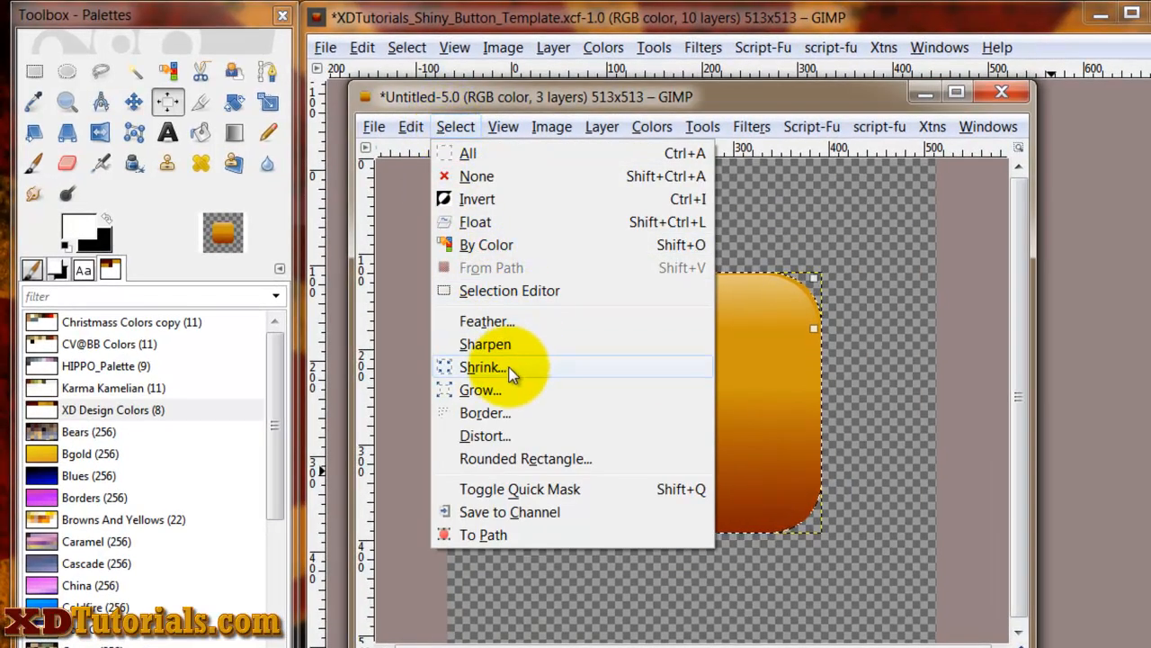
pyautogui.click(478, 367)
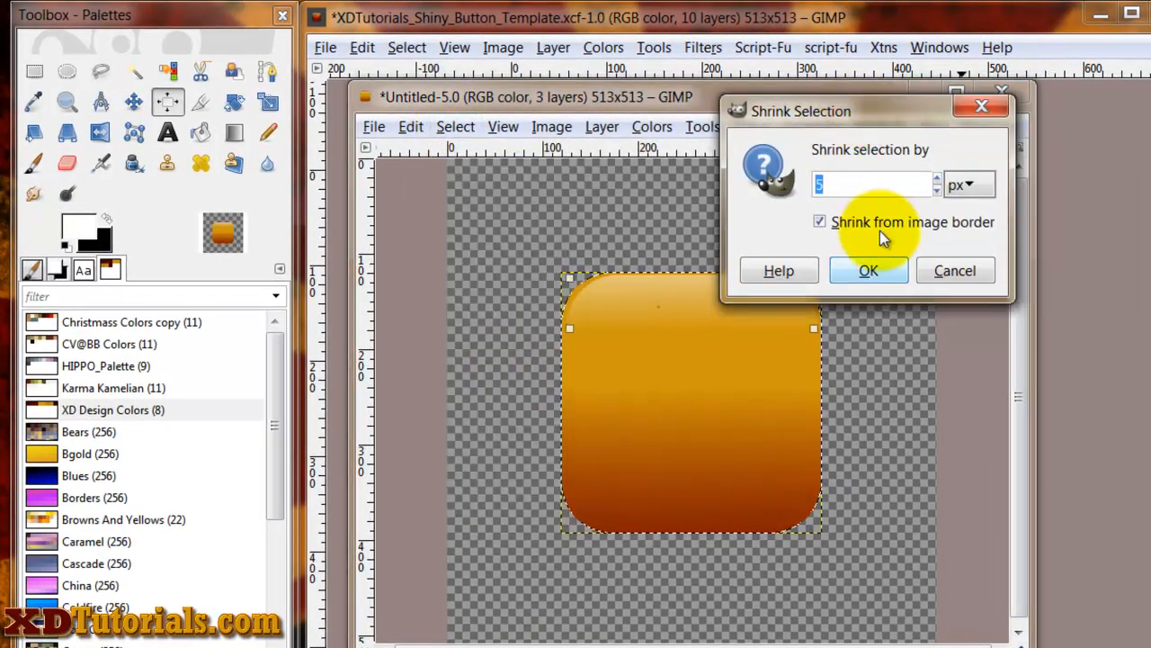
pyautogui.click(867, 270)
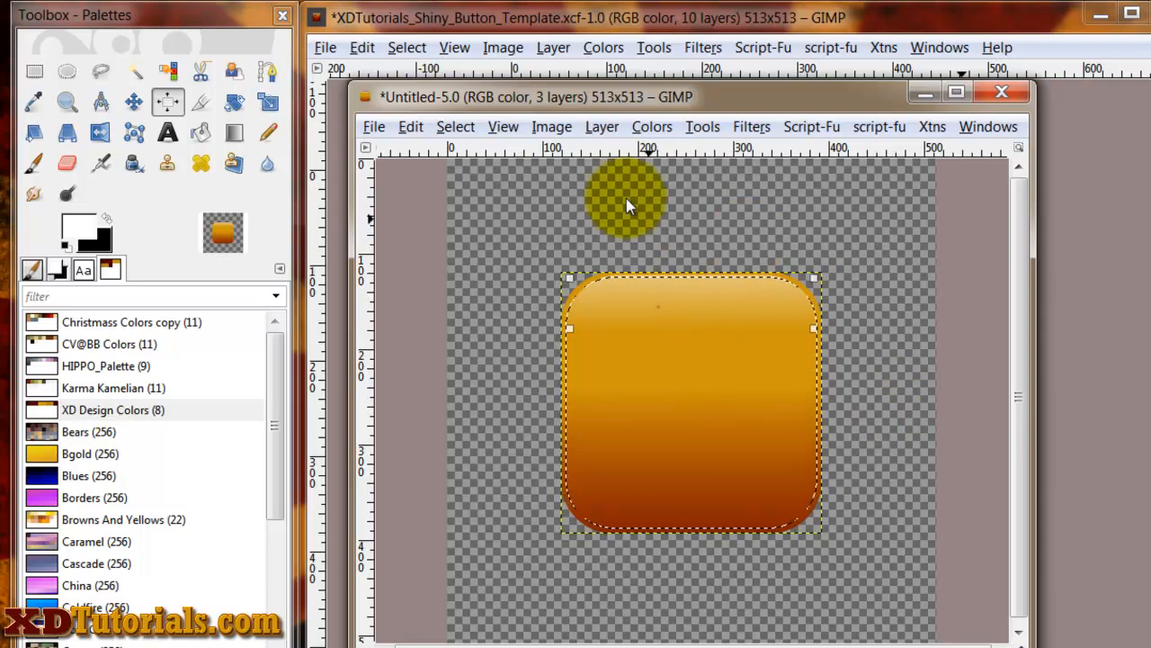
pyautogui.click(457, 126)
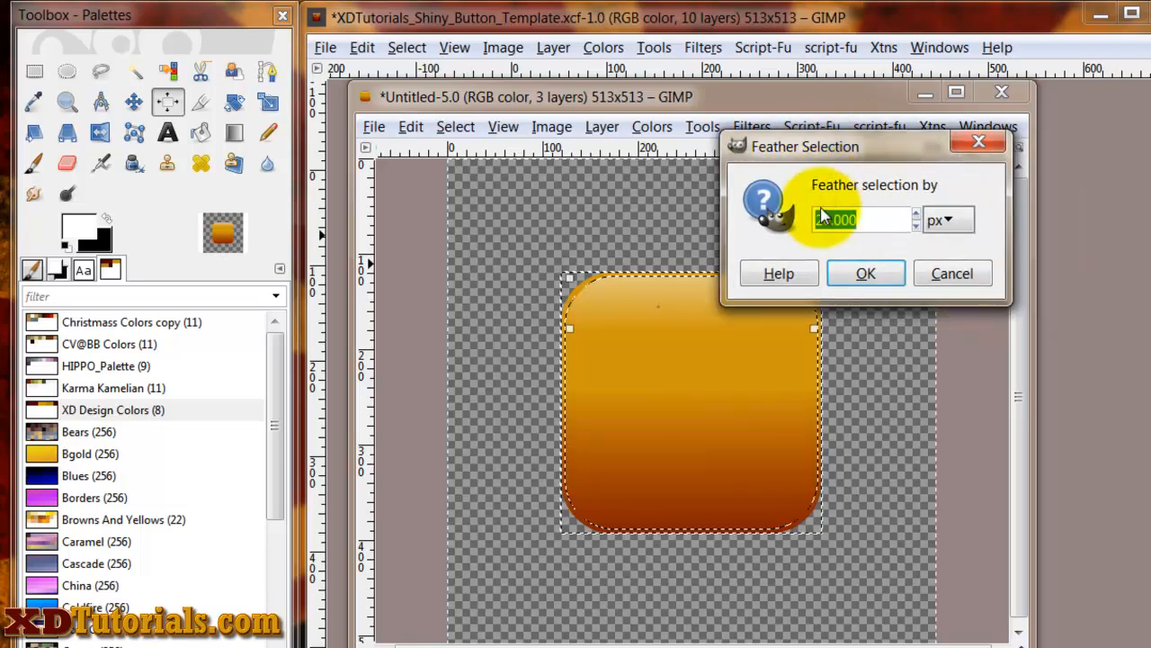
pyautogui.click(865, 273)
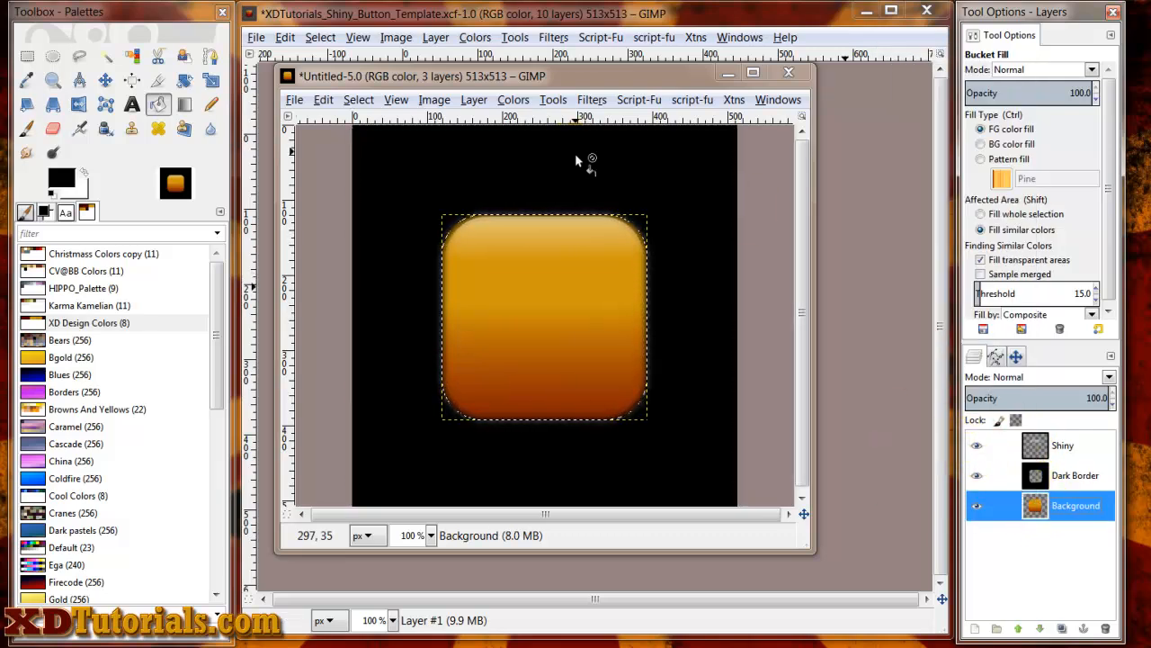
# - Fill black around the feathered selection on Dark Border and cut away the excess
pyautogui.click(360, 98)
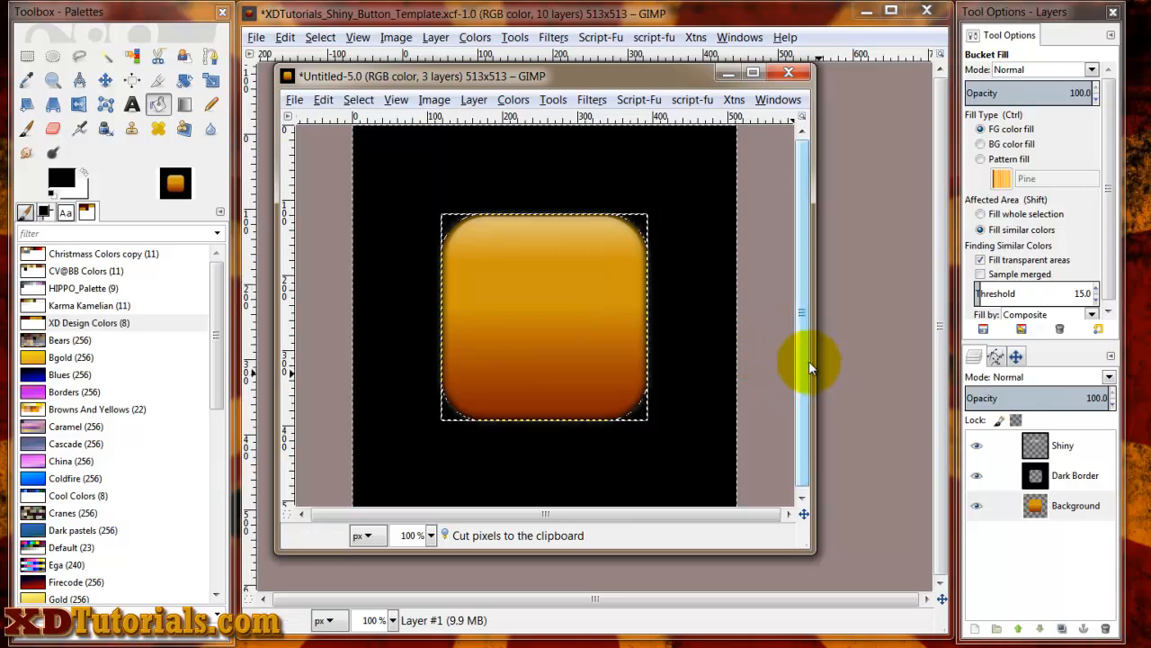
pyautogui.click(1072, 475)
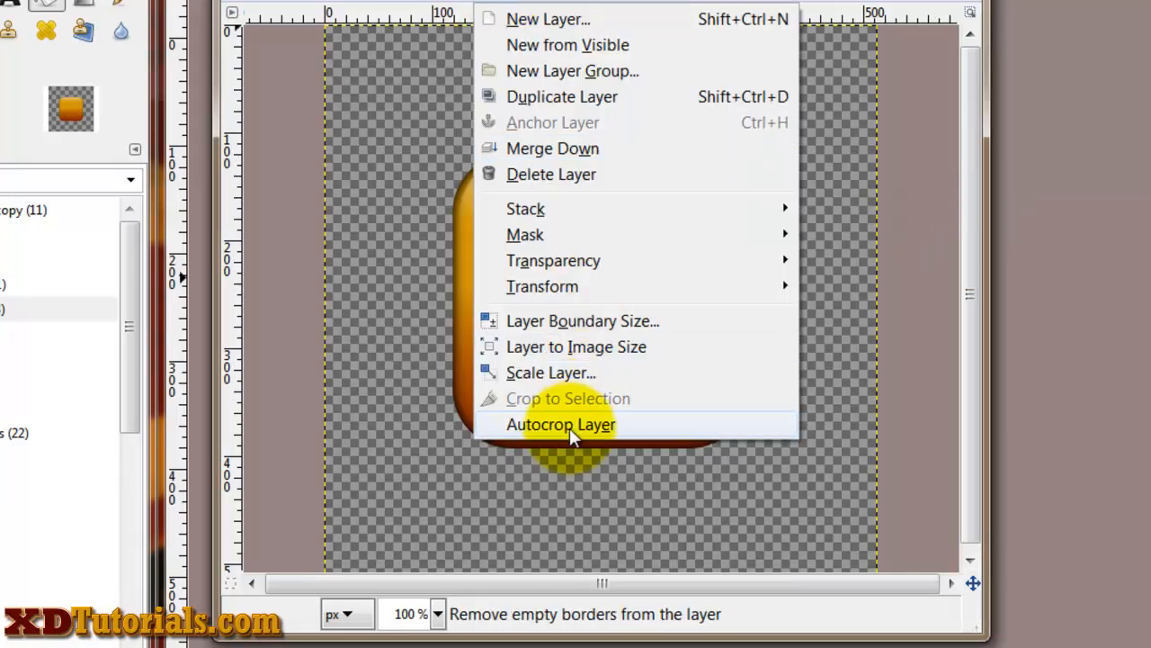
# - Autocrop the layer so the empty transparent borders around its content are removed
pyautogui.click(561, 424)
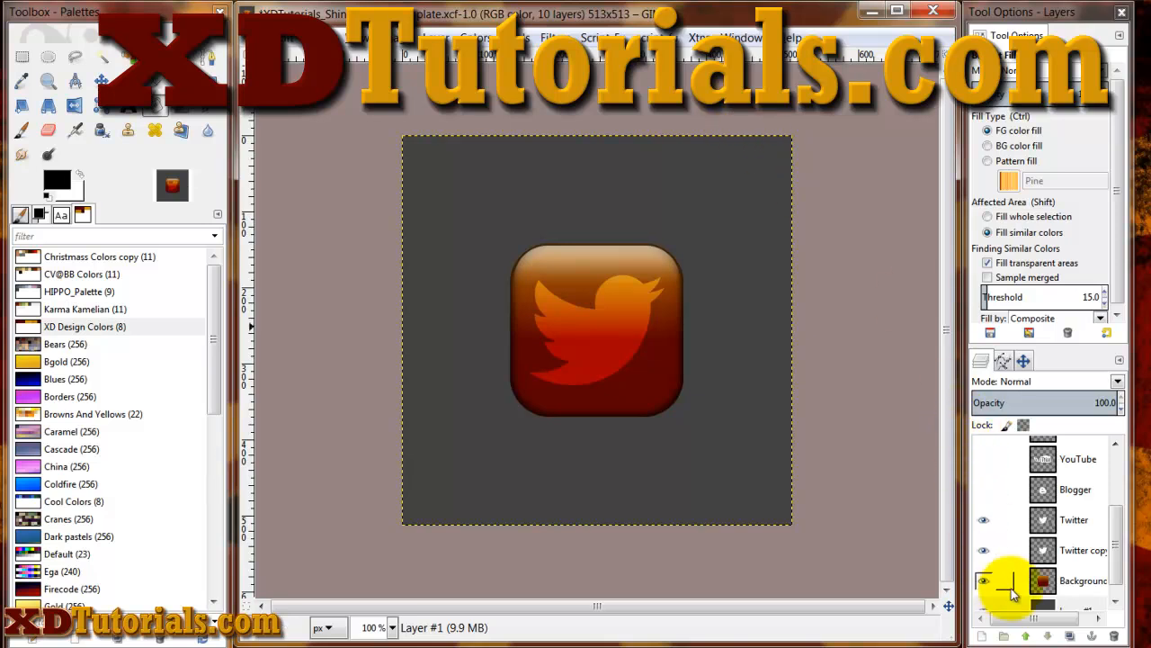
# - Paste the Twitter bird as a new layer and select it for Overlay blending
pyautogui.click(1073, 520)
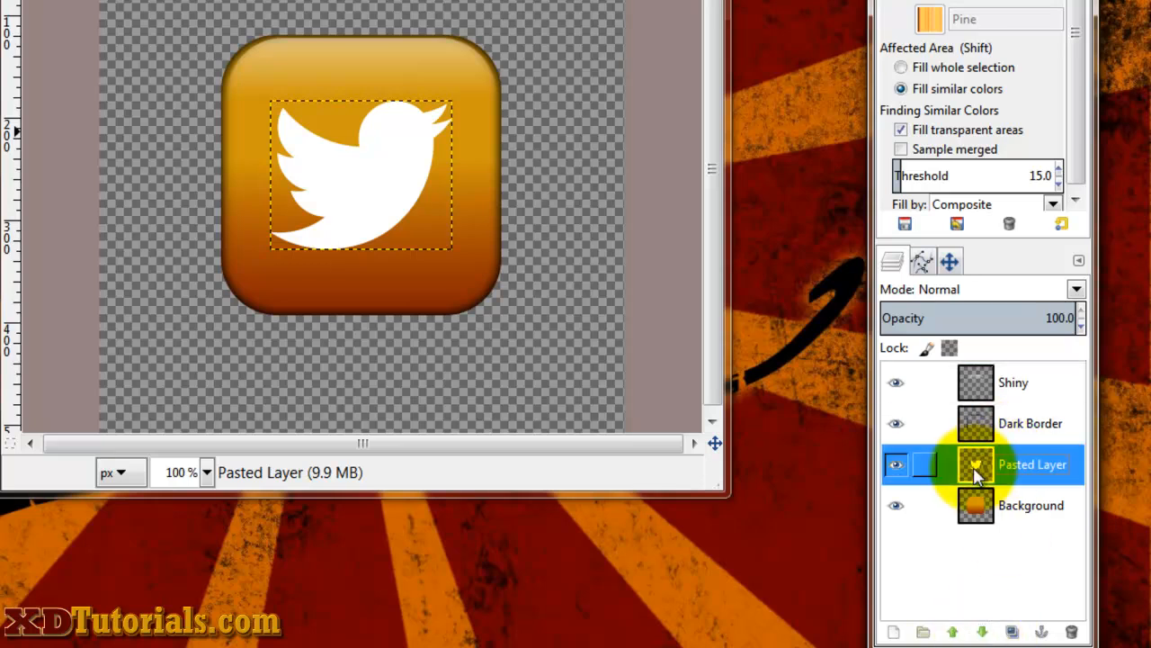
pyautogui.click(1075, 288)
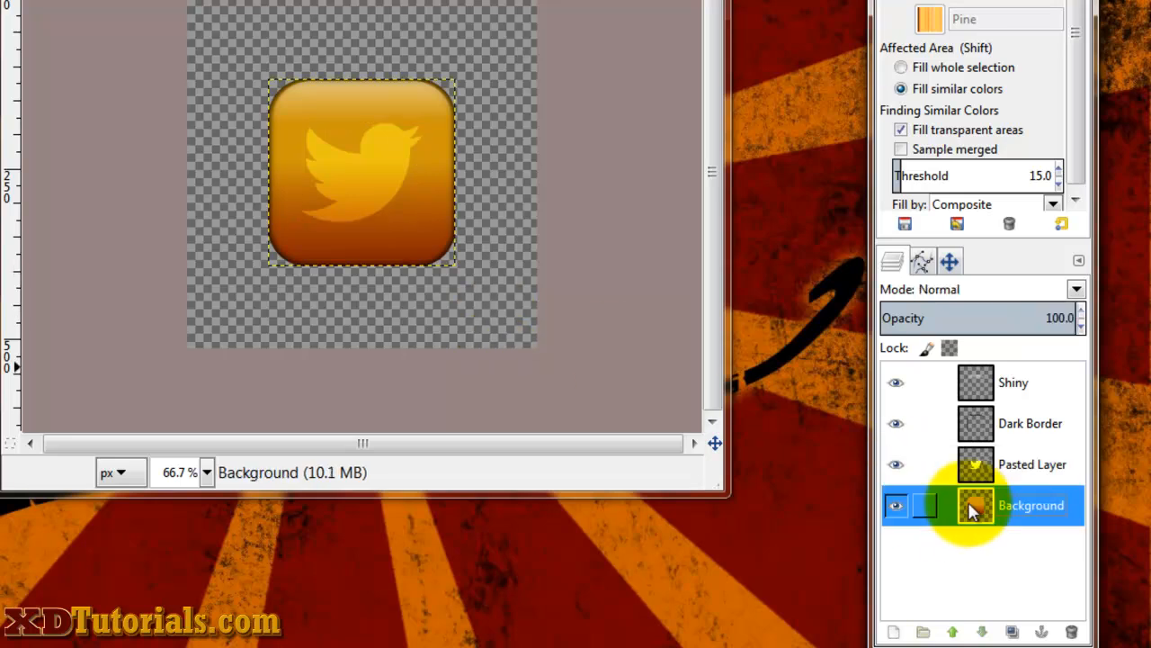
pyautogui.click(1032, 464)
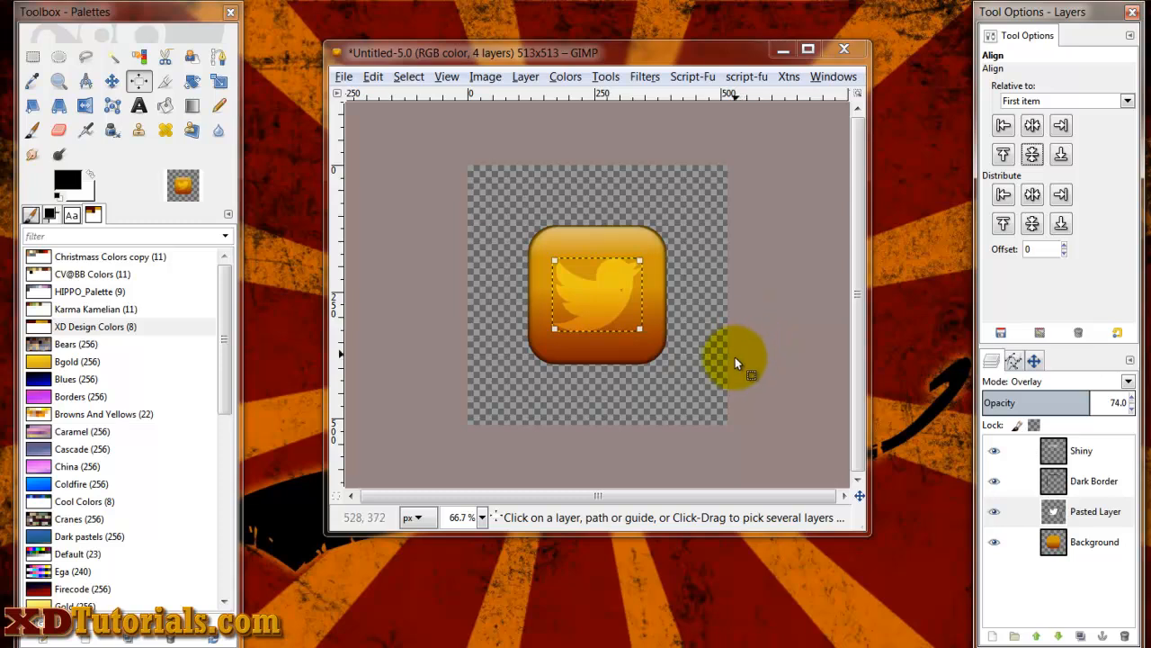
pyautogui.click(1093, 542)
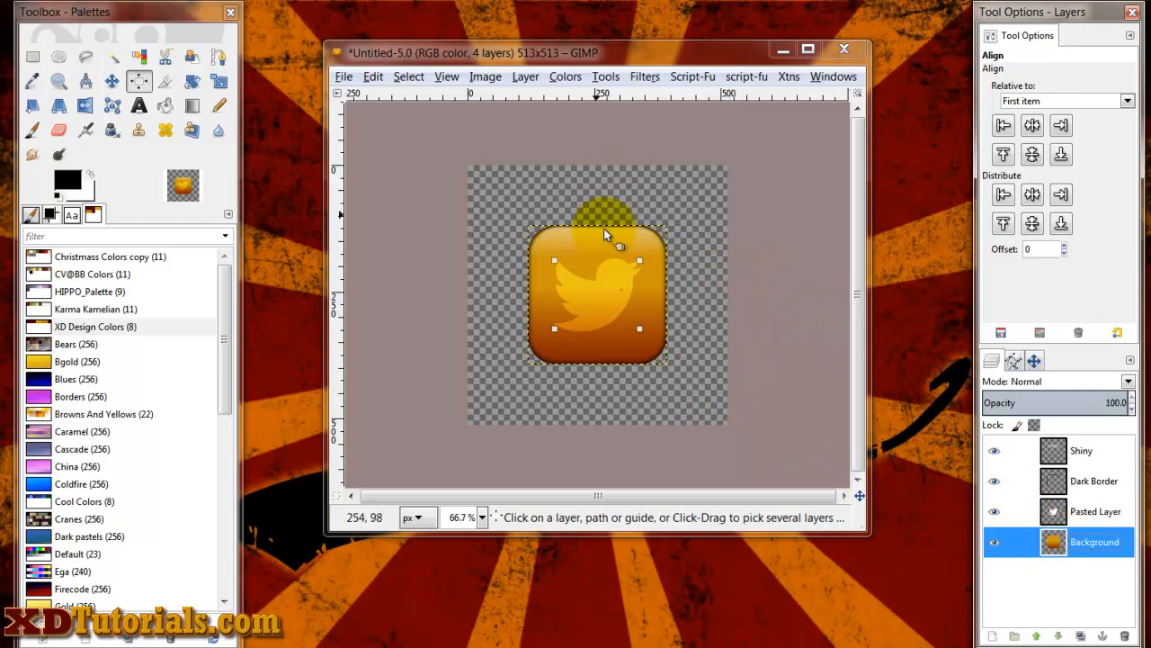
pyautogui.click(486, 75)
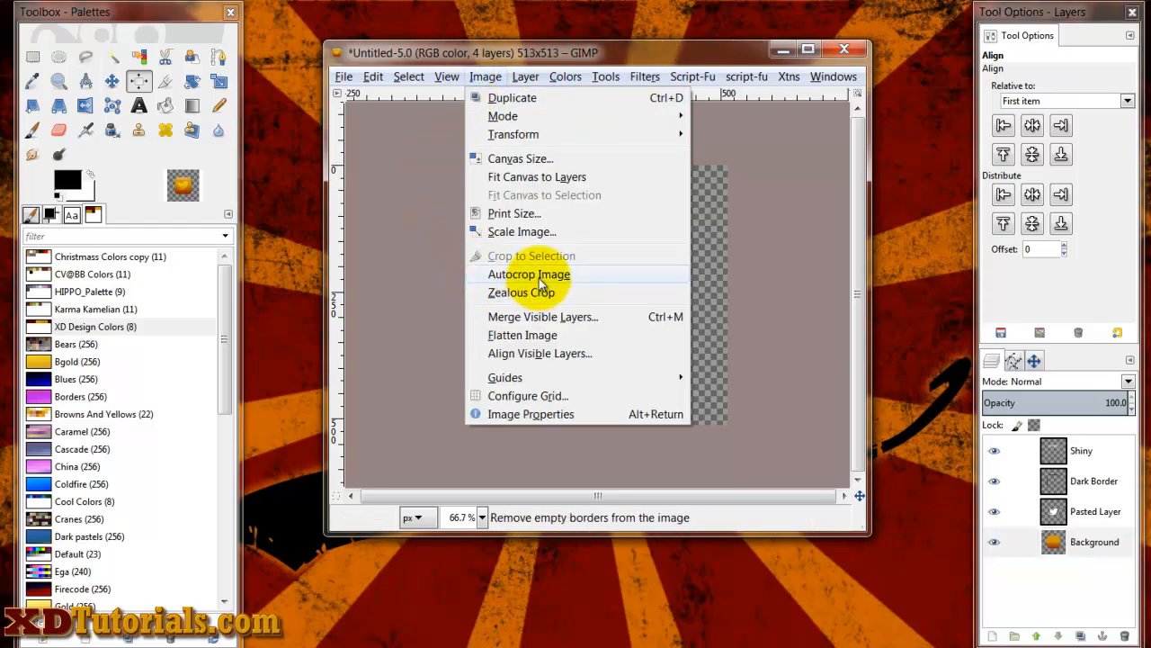
# - Autocrop the whole image down to the 274×274 orange Twitter button
pyautogui.click(529, 274)
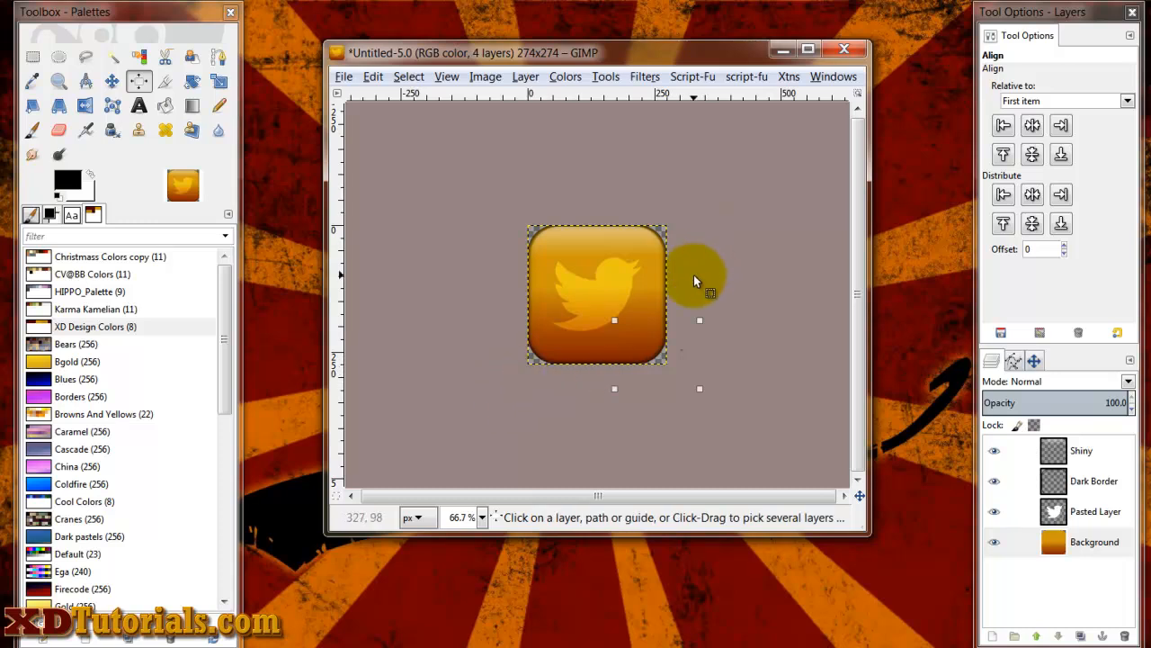
pyautogui.moveTo(748, 115)
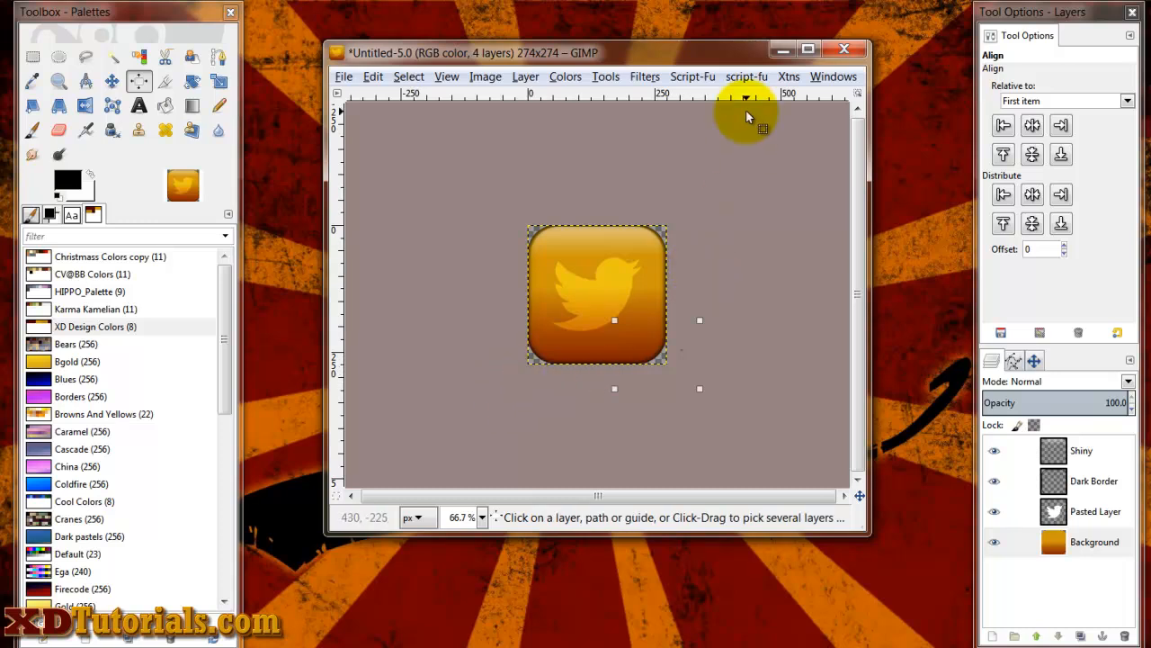